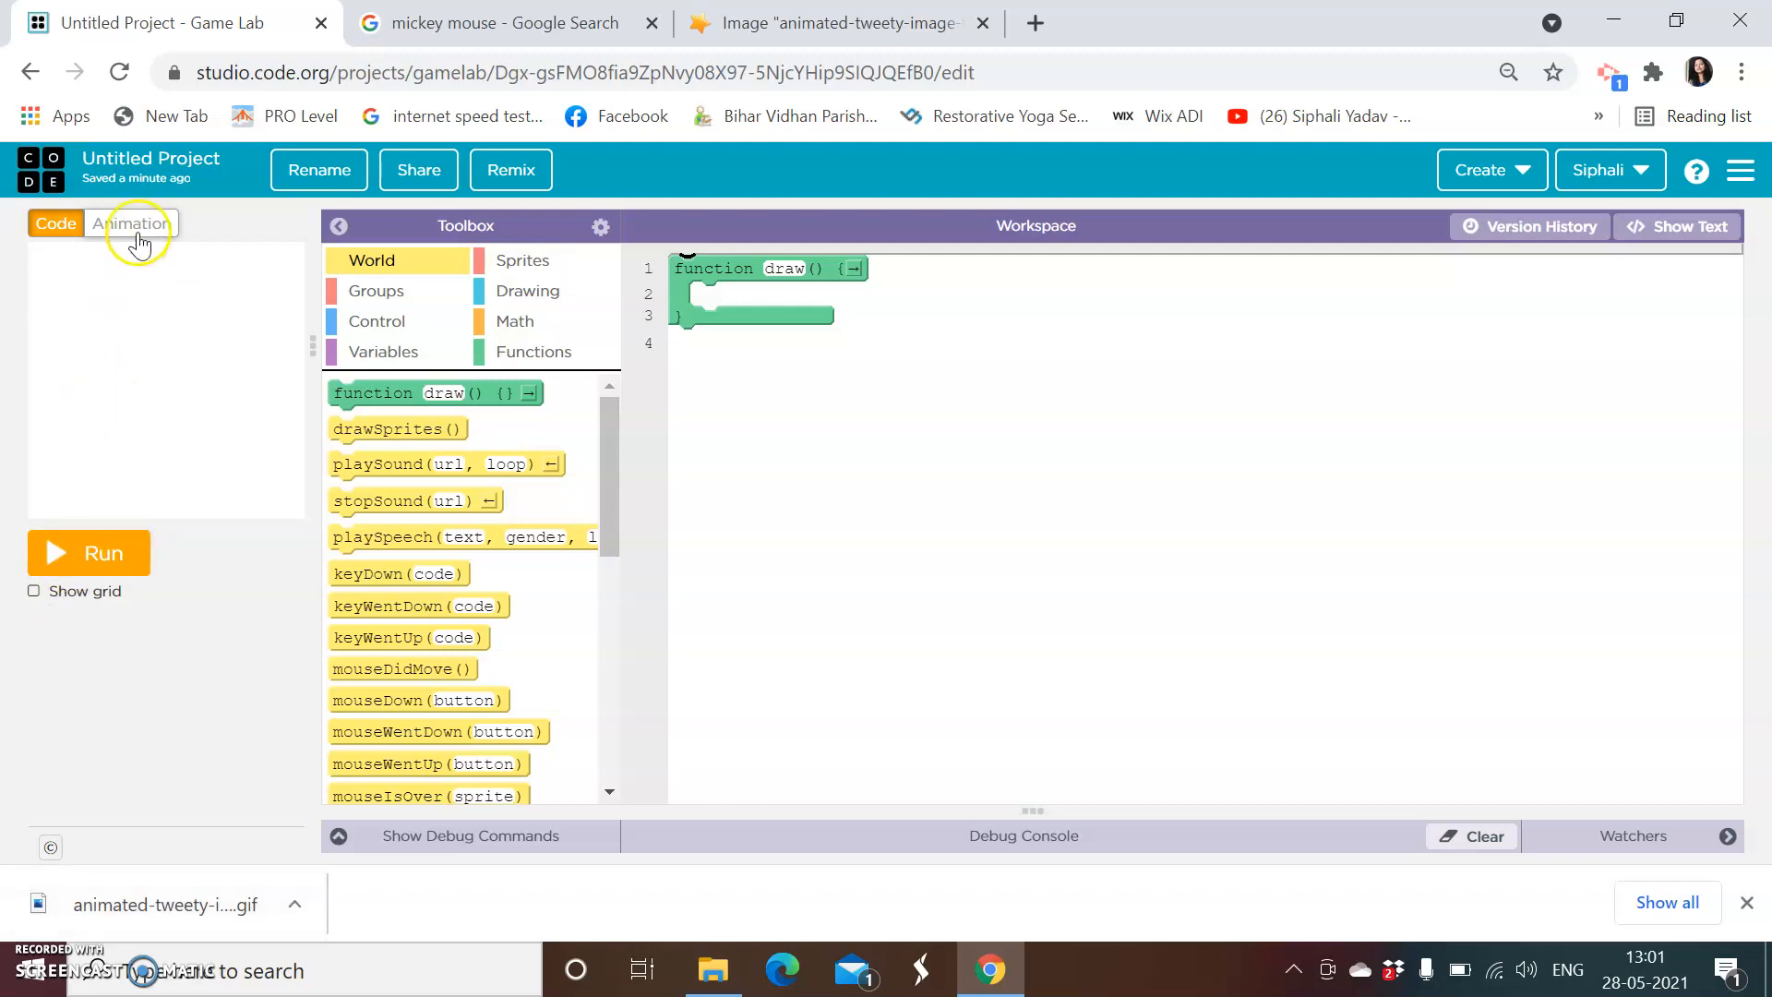
Step: Create a new blank draw-your-own animation, animation_2, from the Animation Library
left_click(131, 223)
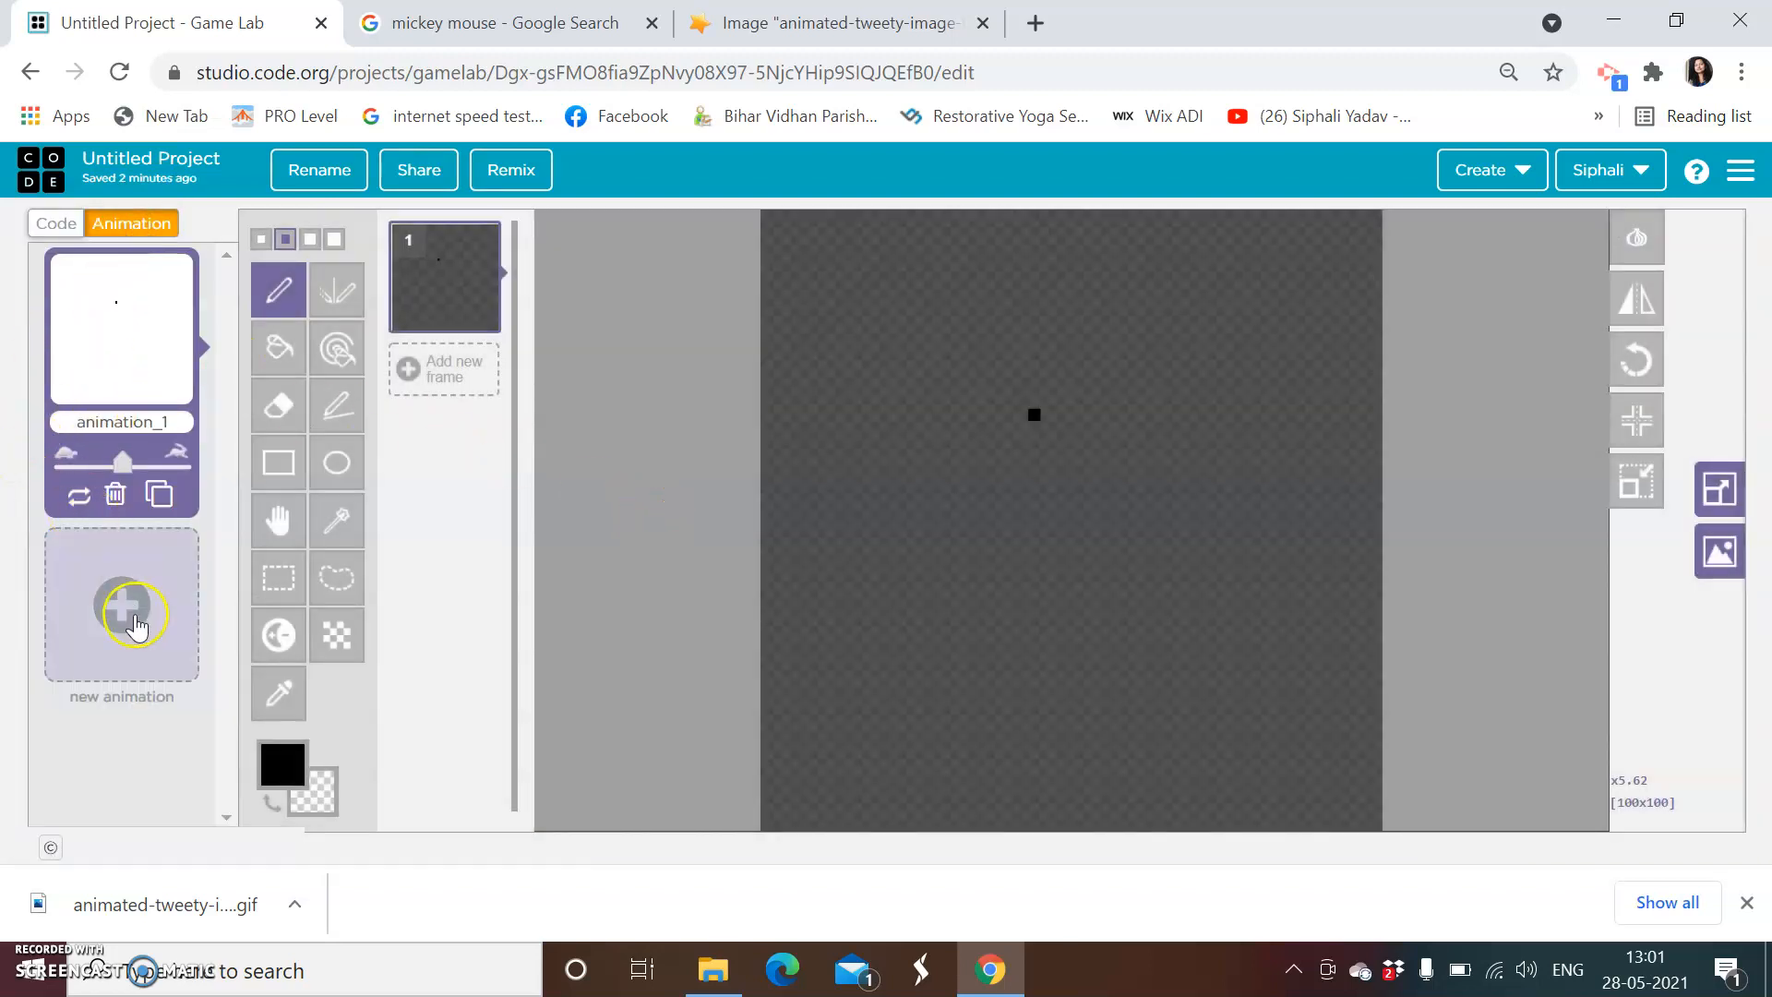
left_click(133, 611)
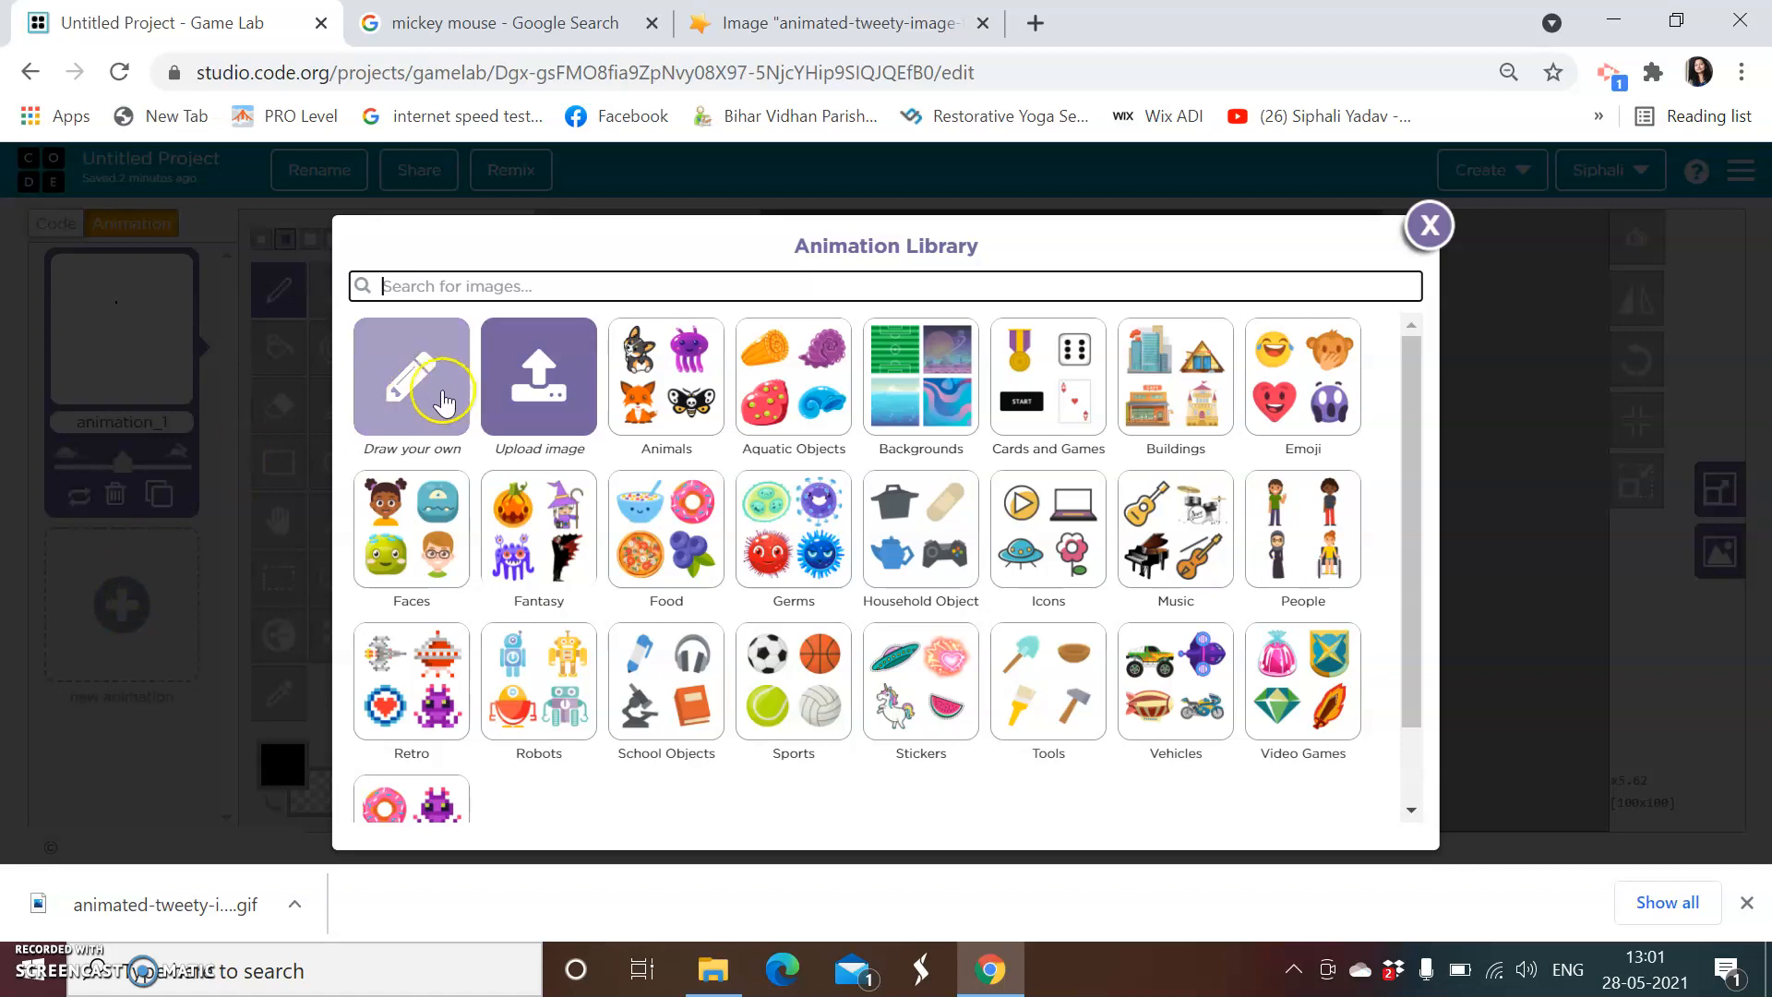
left_click(1428, 225)
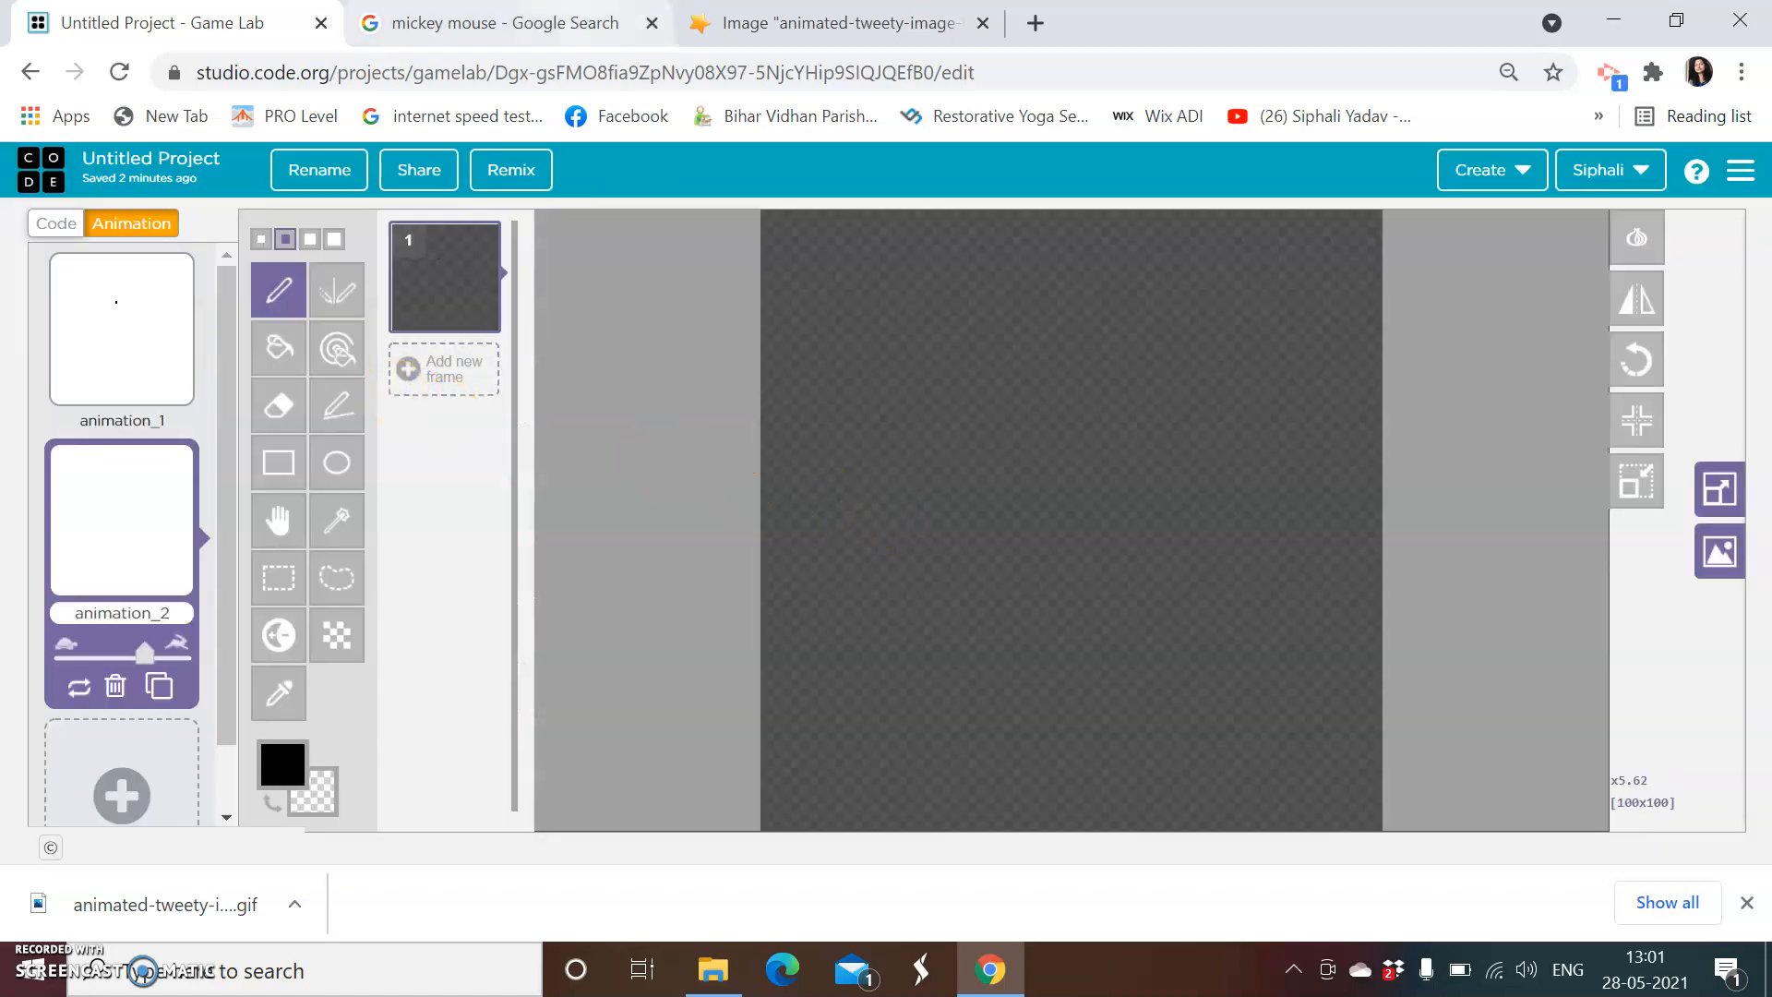
Step: Copy the first Mickey Mouse picture from the Google Images results
left_click(488, 22)
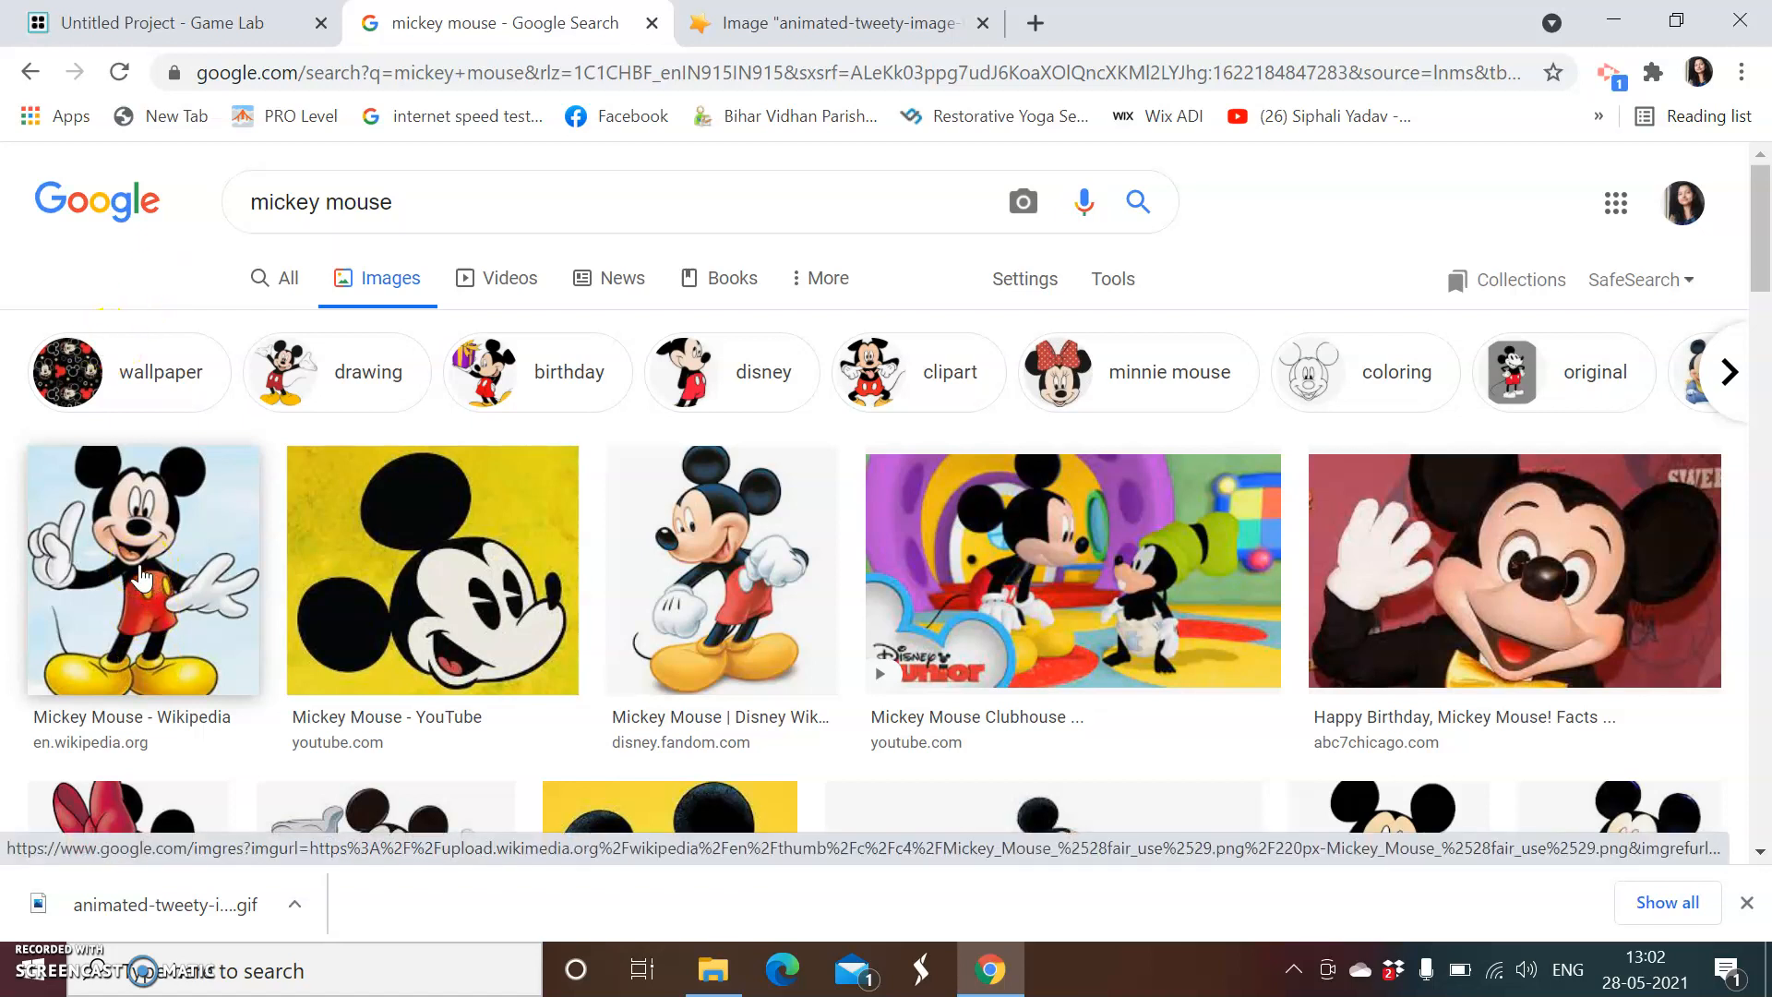
right_click(142, 570)
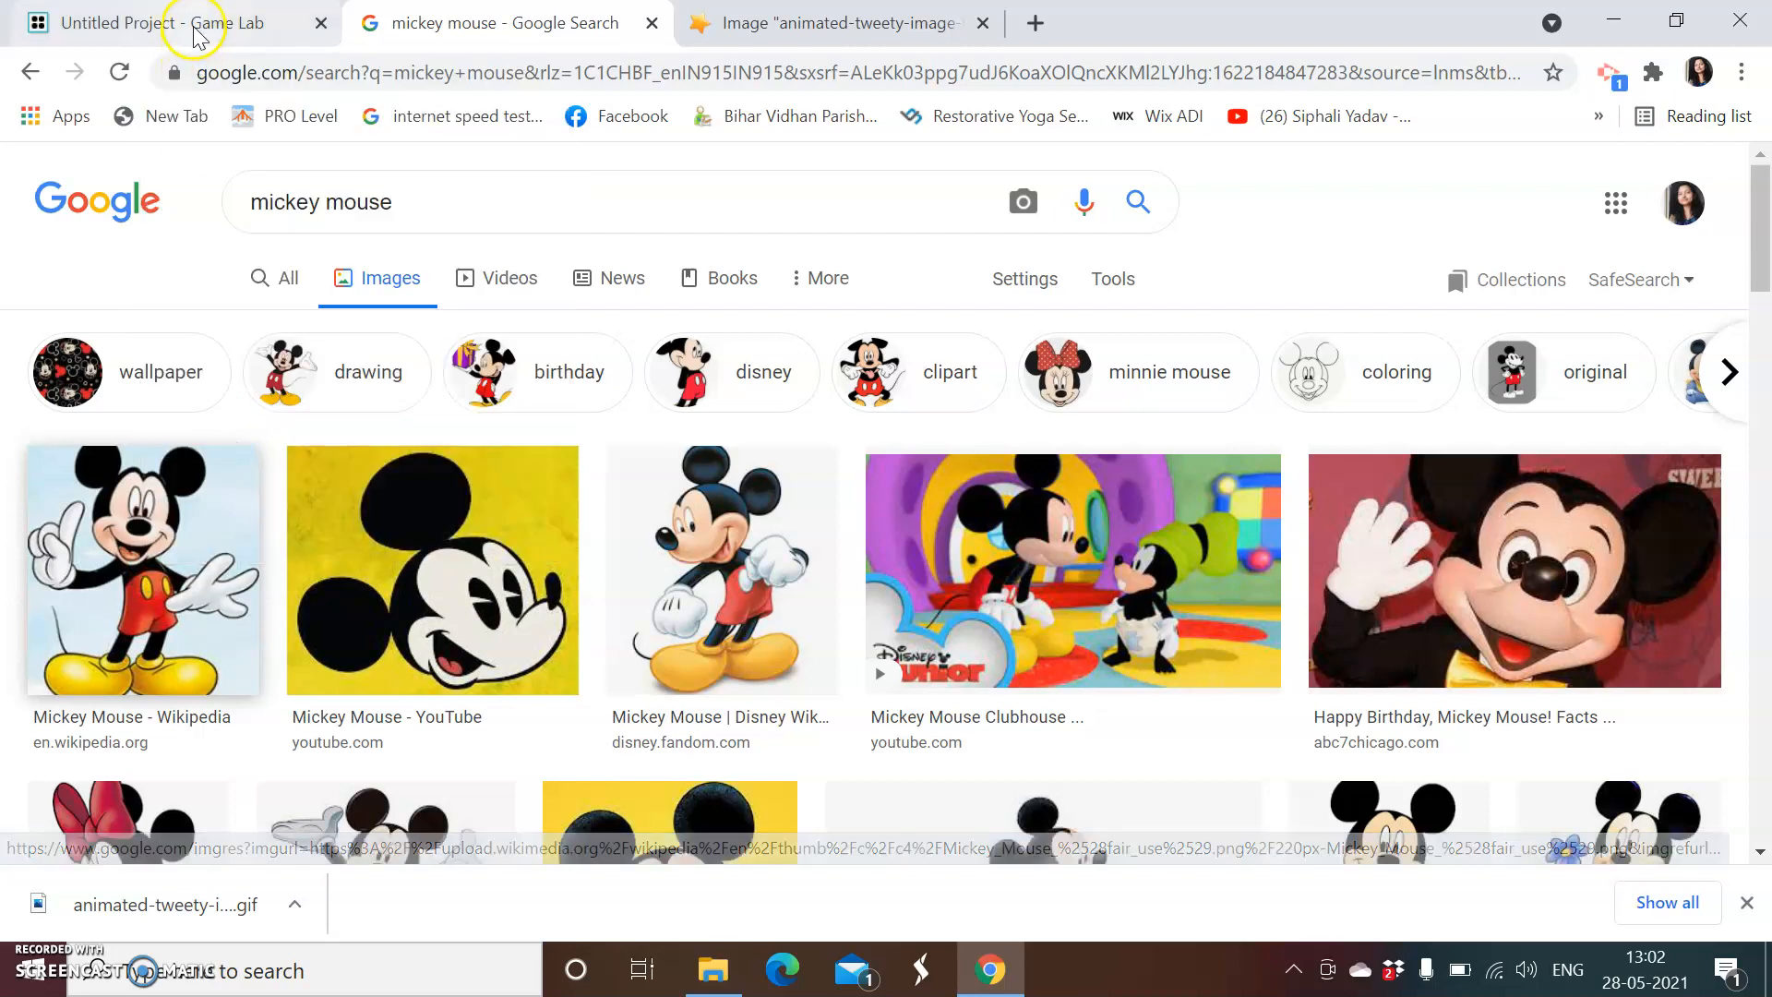
Step: Import the Mickey Mouse picture as a single image replacing animation_2, then return to the animation editor
left_click(175, 22)
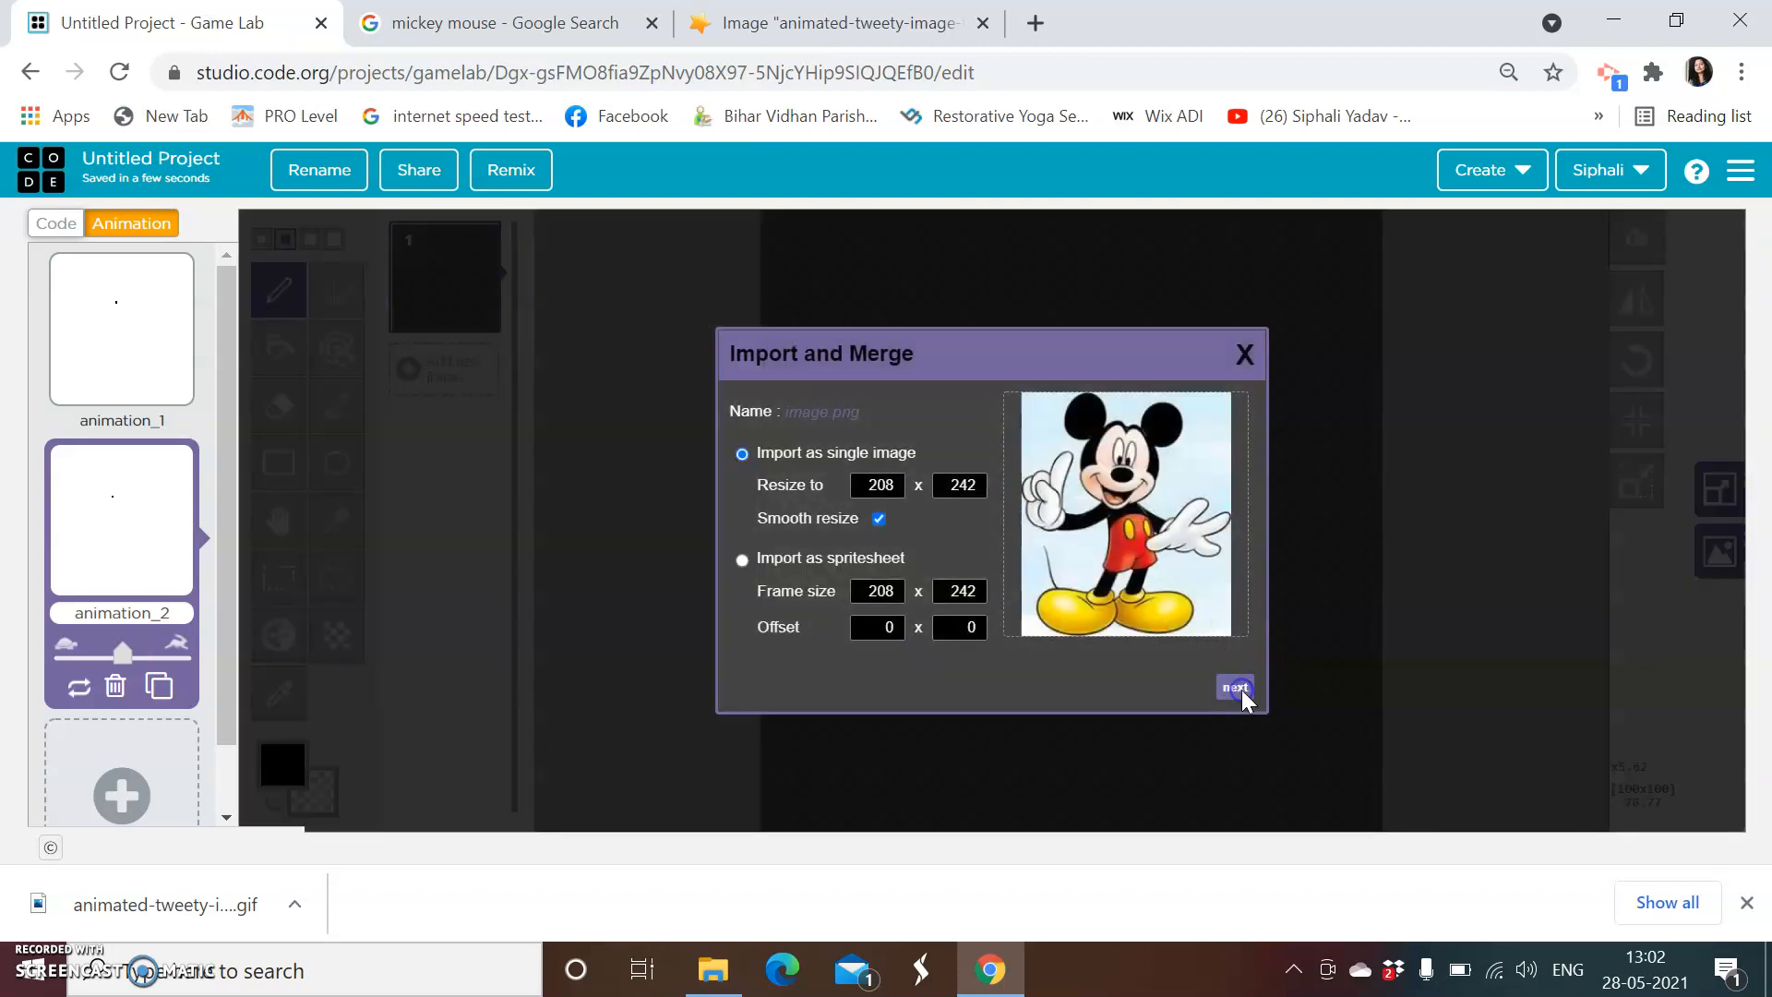
left_click(1235, 687)
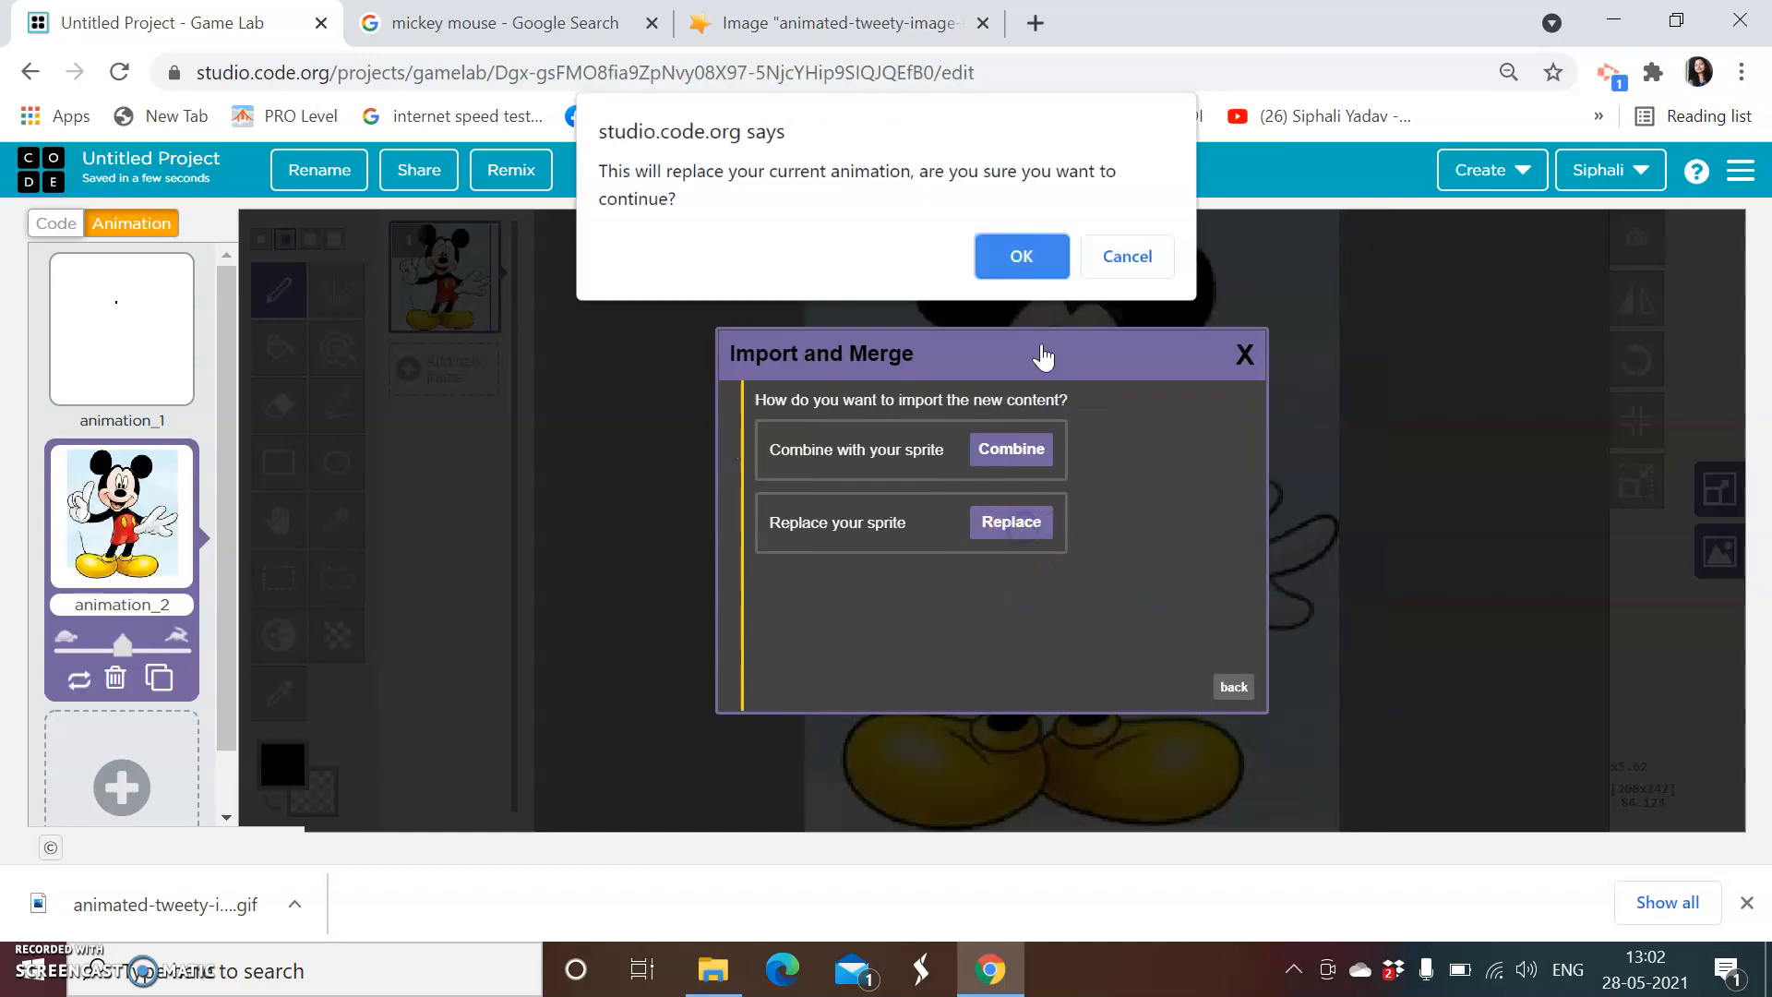
left_click(1019, 256)
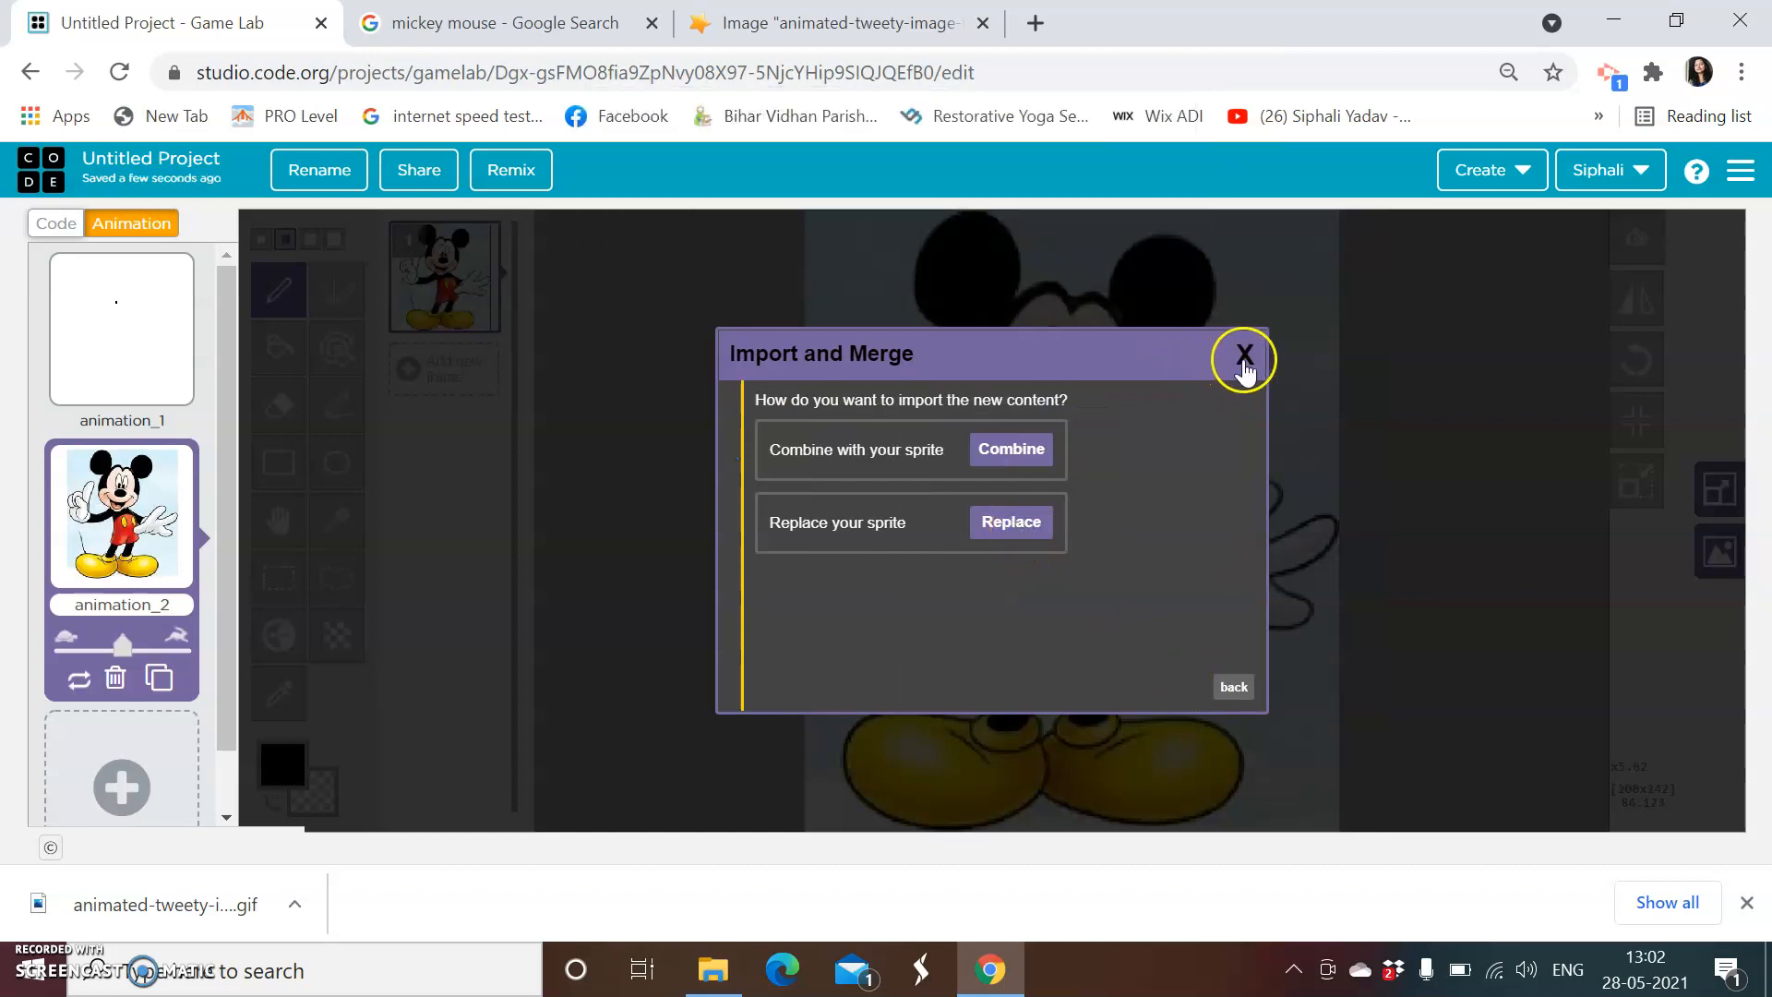
left_click(1242, 354)
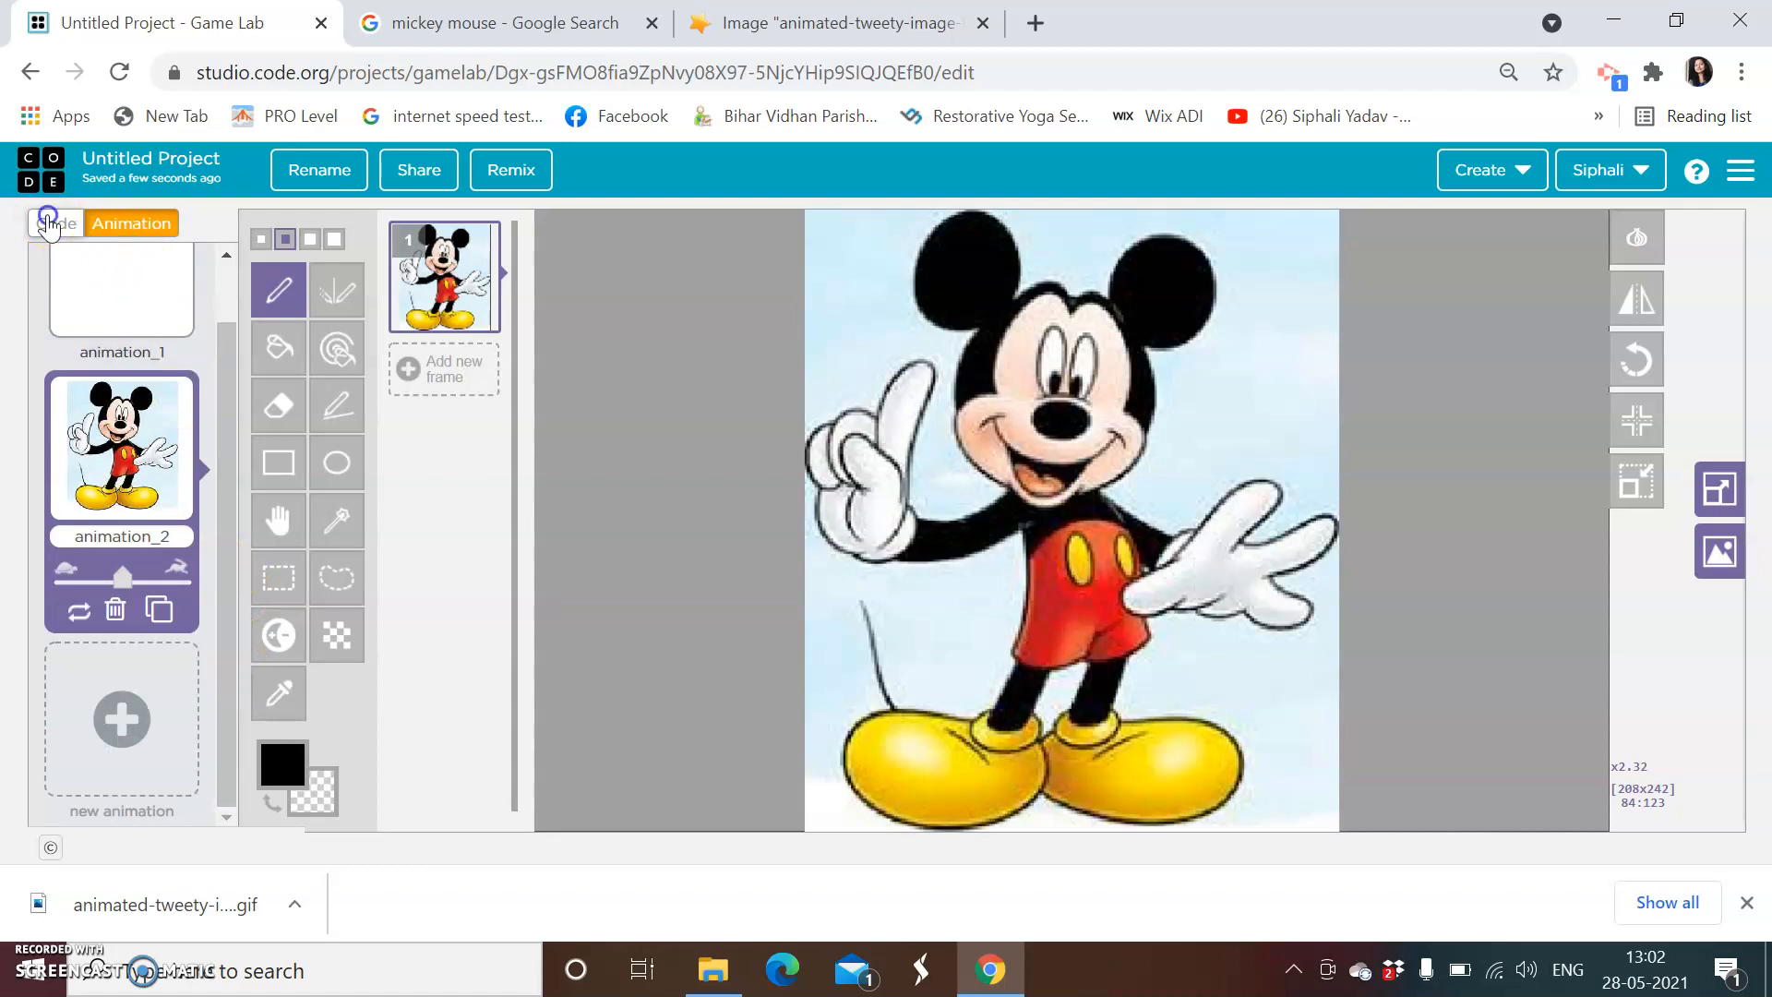
left_click(129, 223)
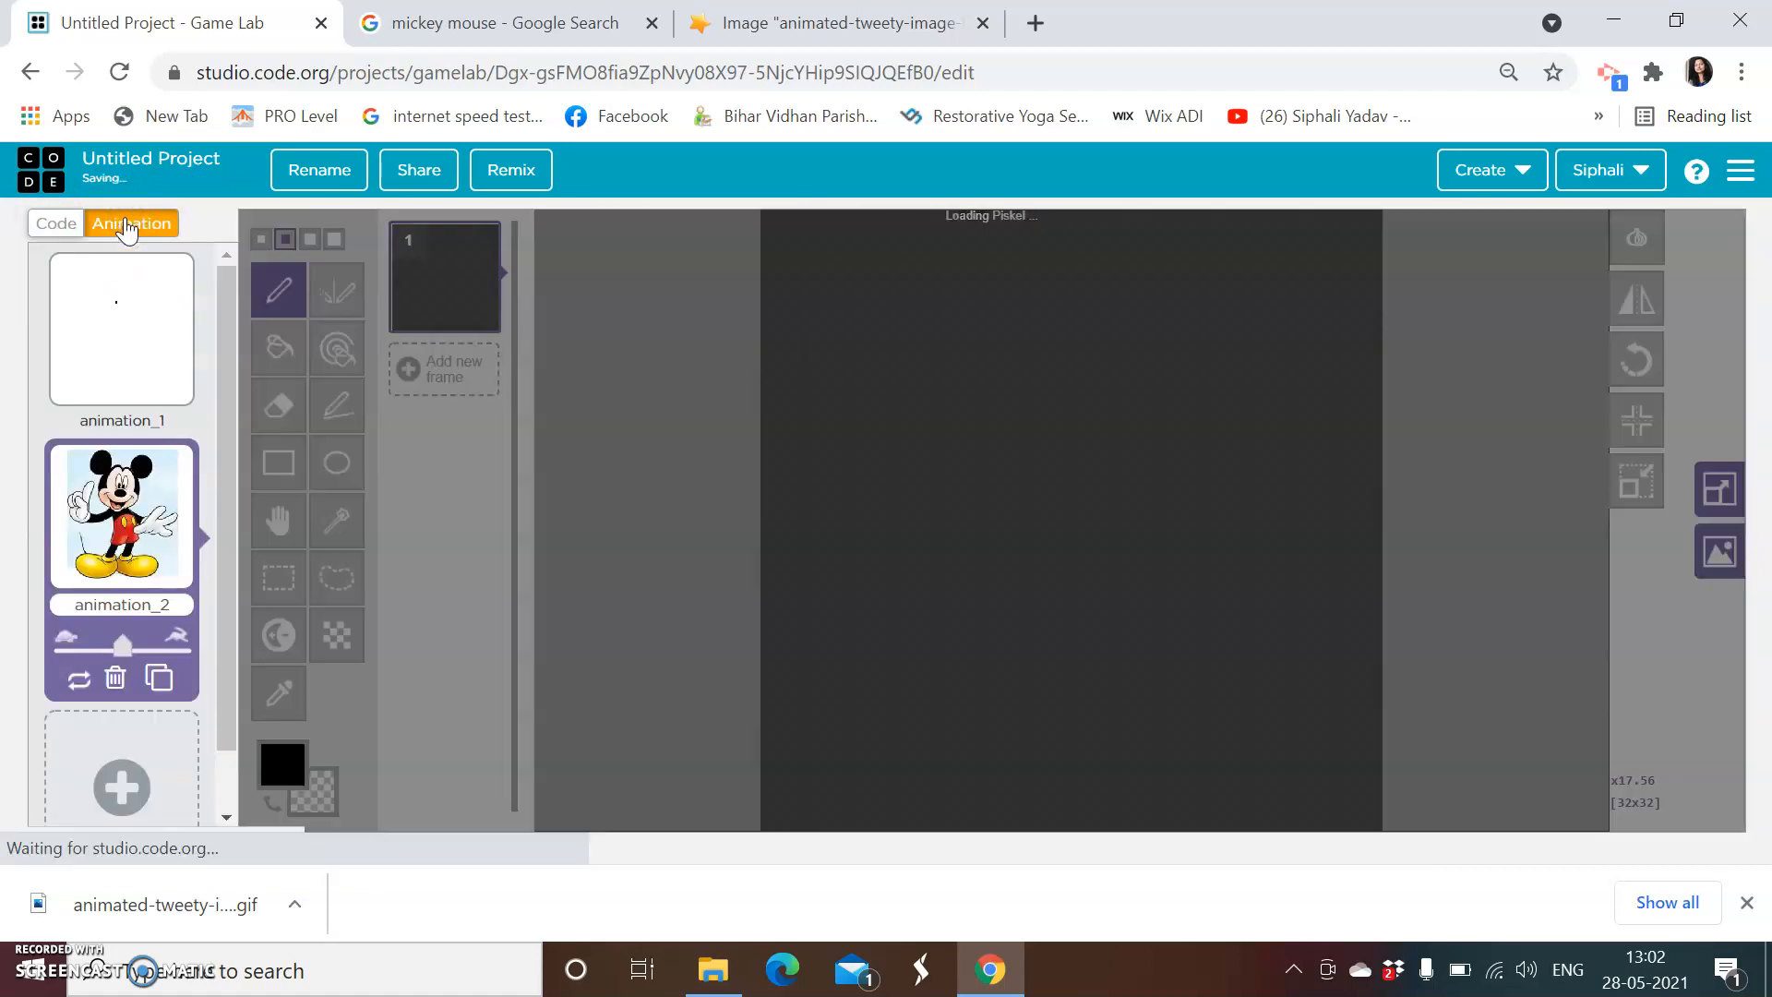
left_click(121, 329)
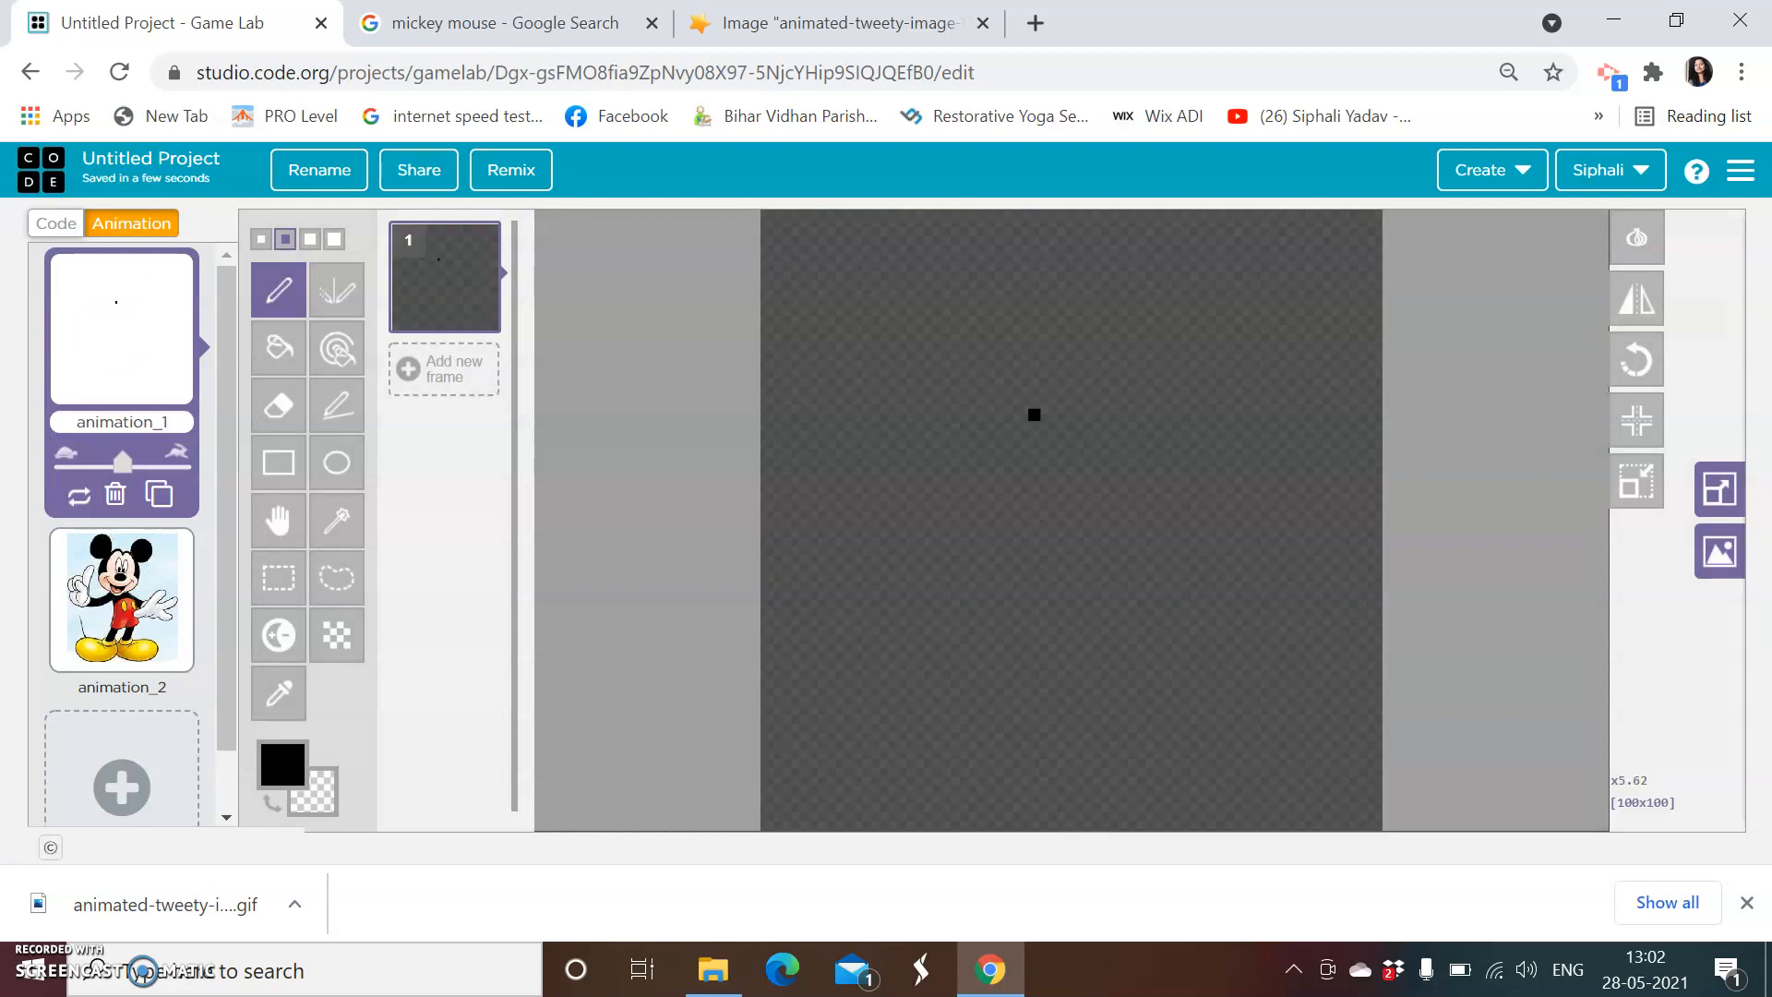
Step: Save the animated Tweety GIF from its web page to the Downloads folder and return to Game Lab
left_click(825, 22)
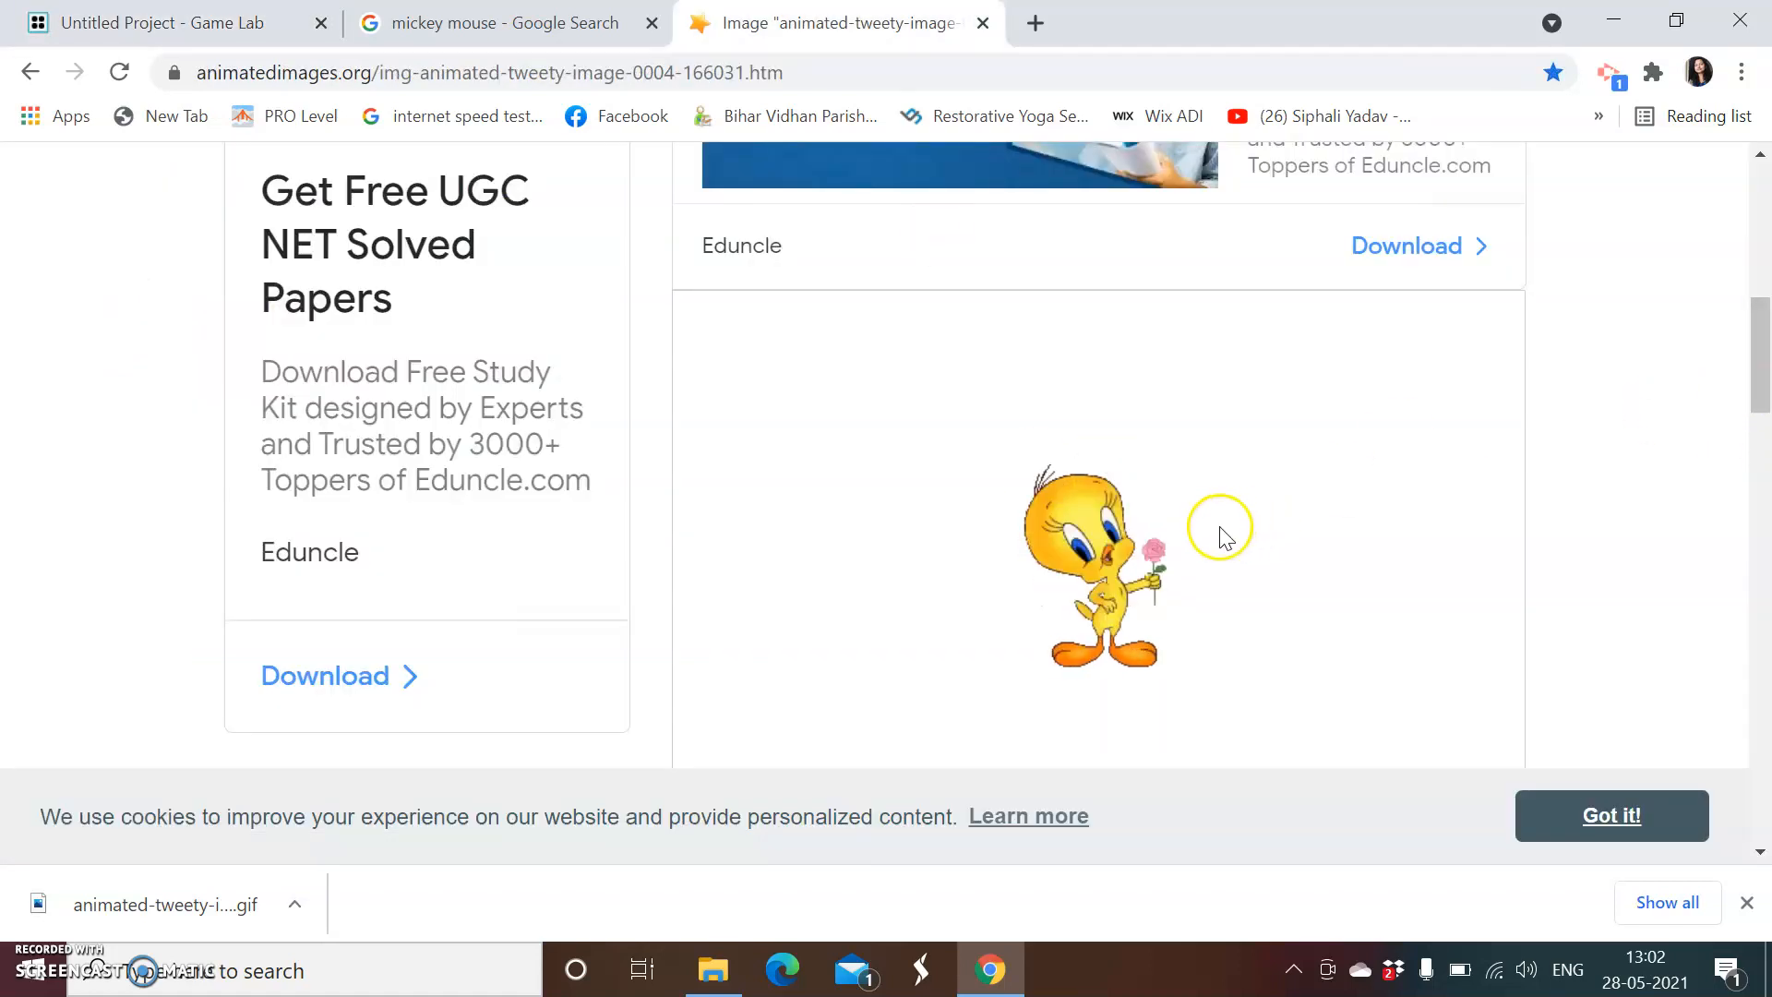
mouse_move(1044, 526)
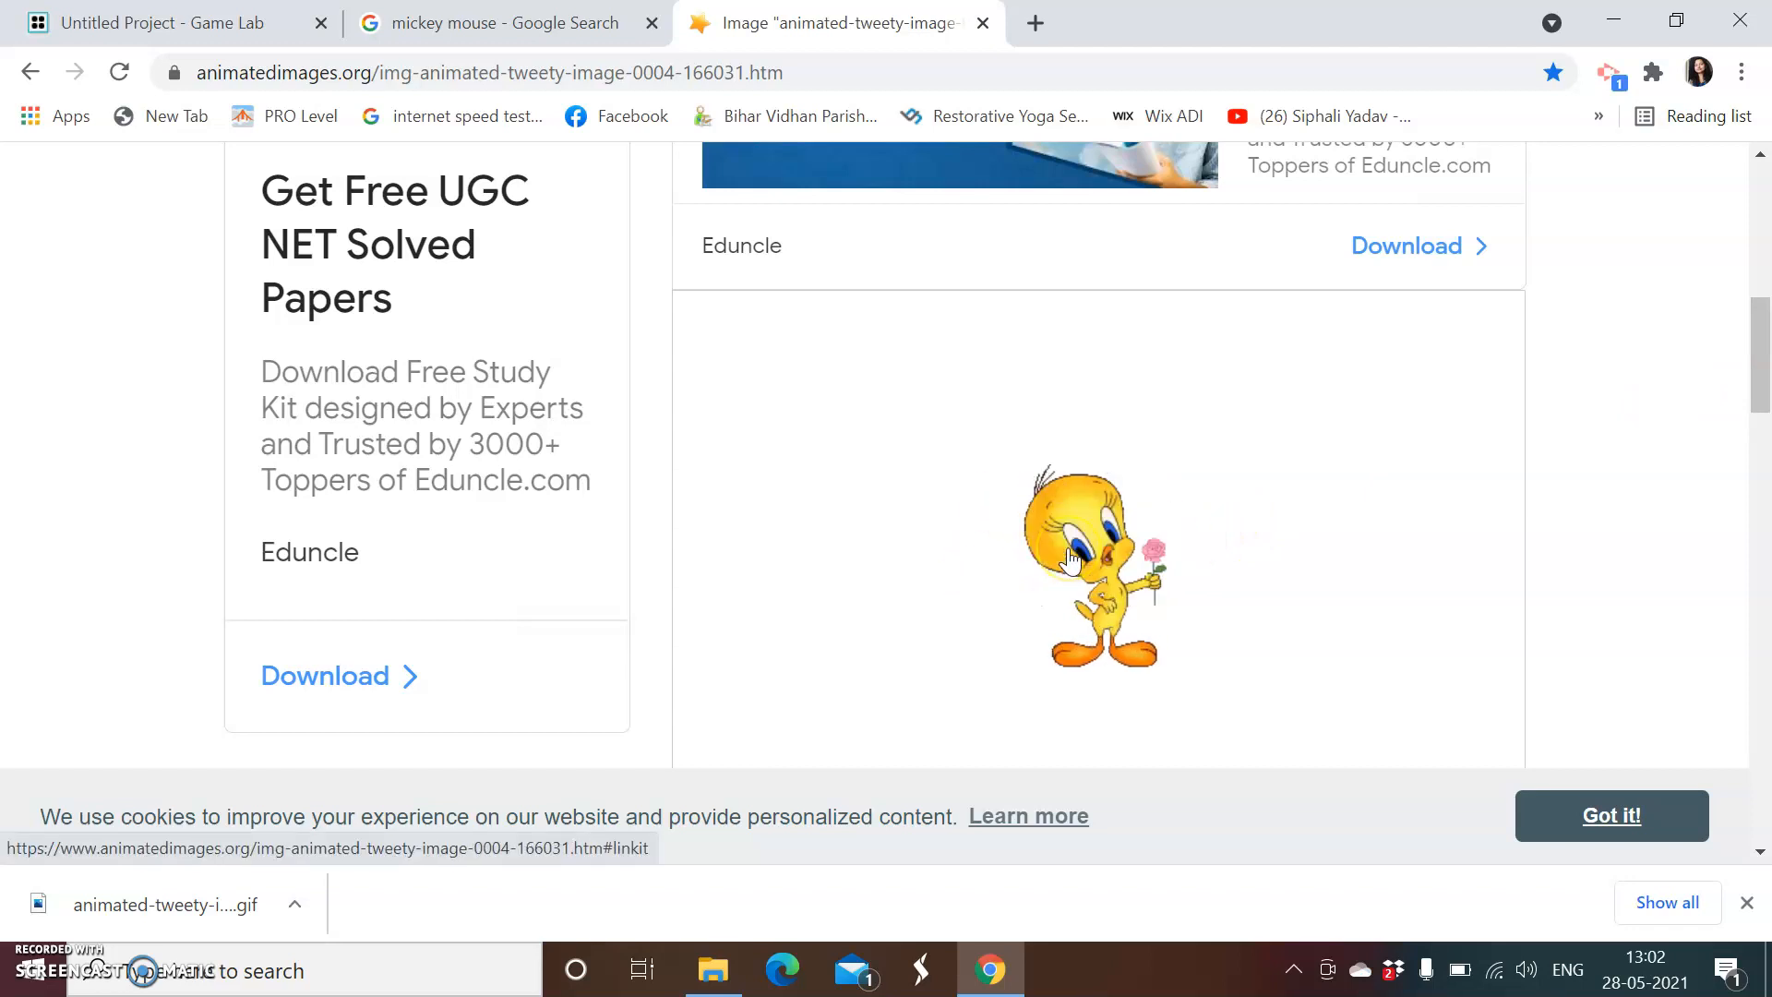
right_click(1069, 554)
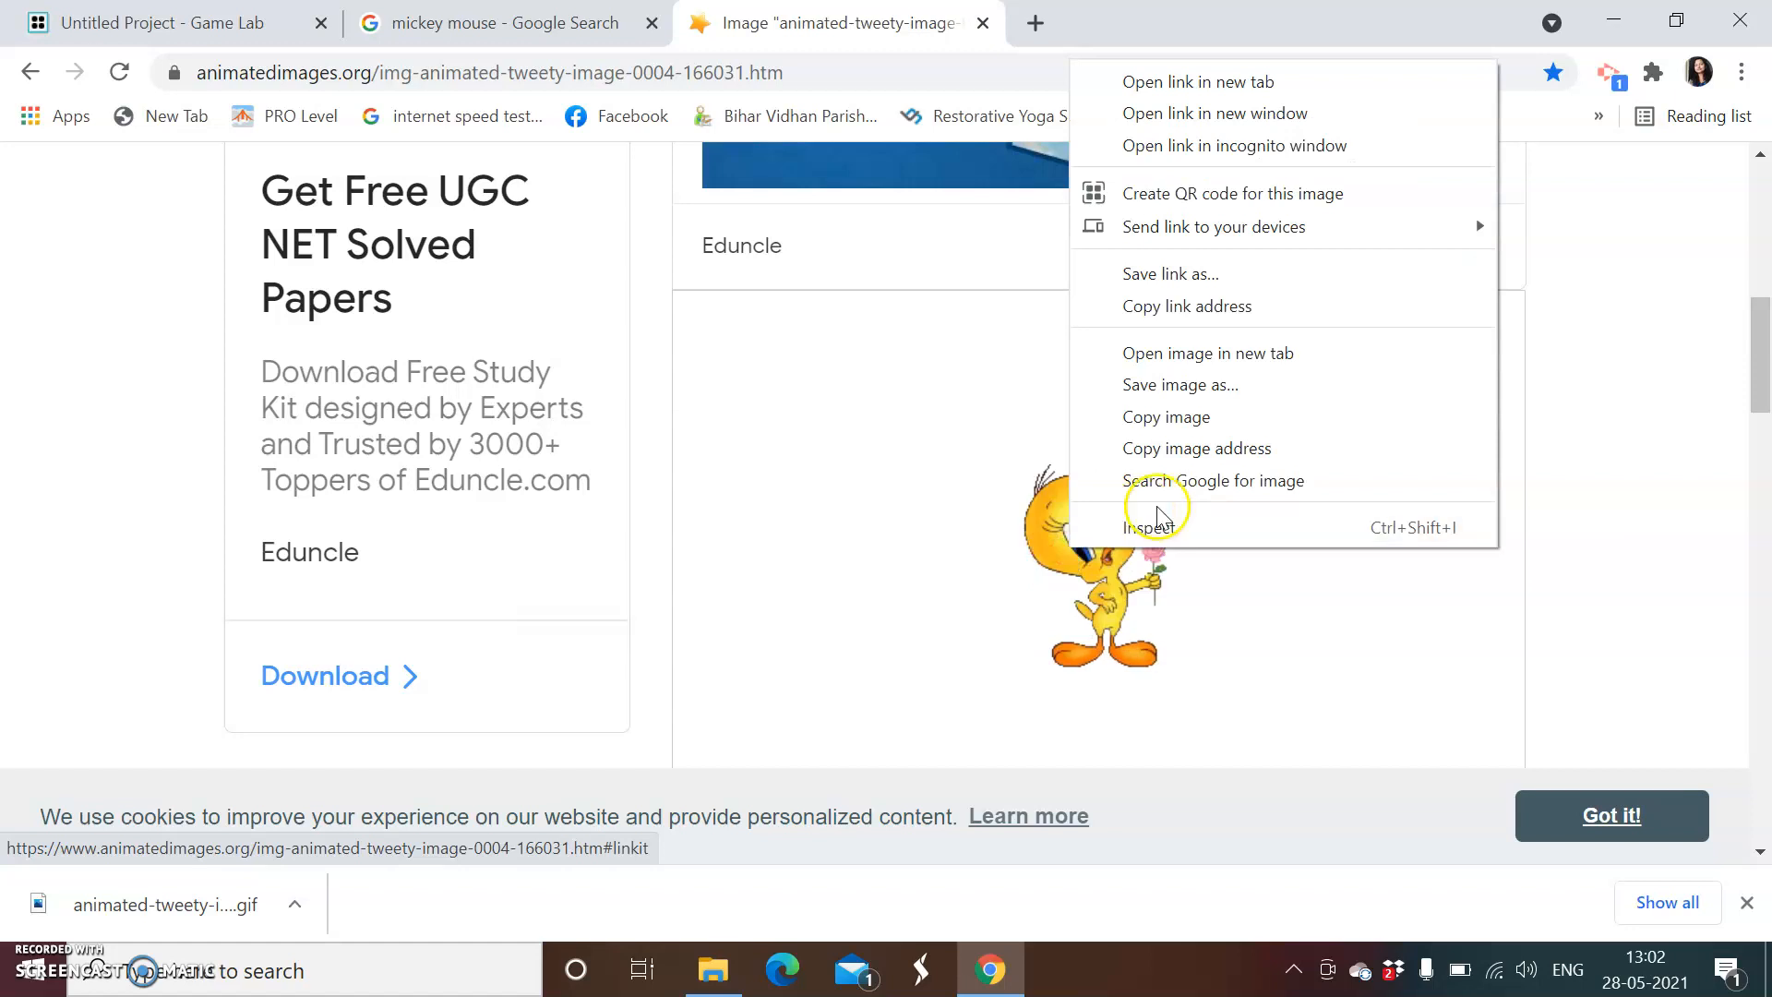
mouse_move(1195, 383)
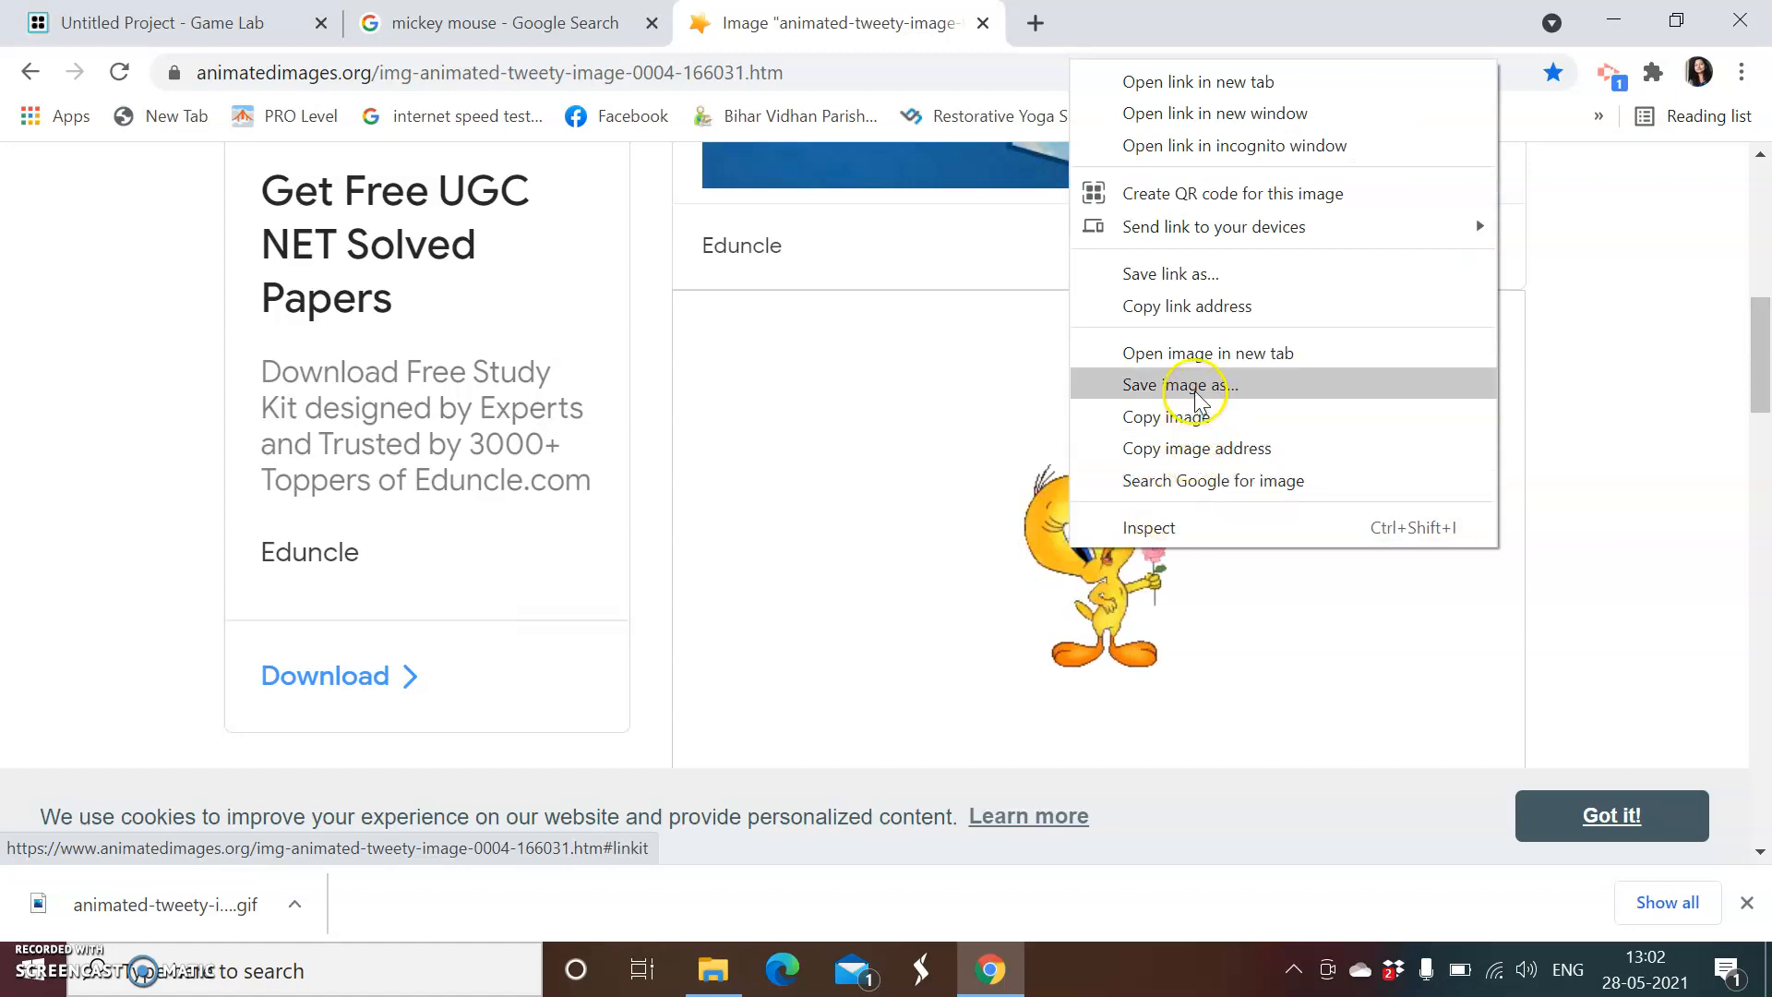
left_click(1175, 384)
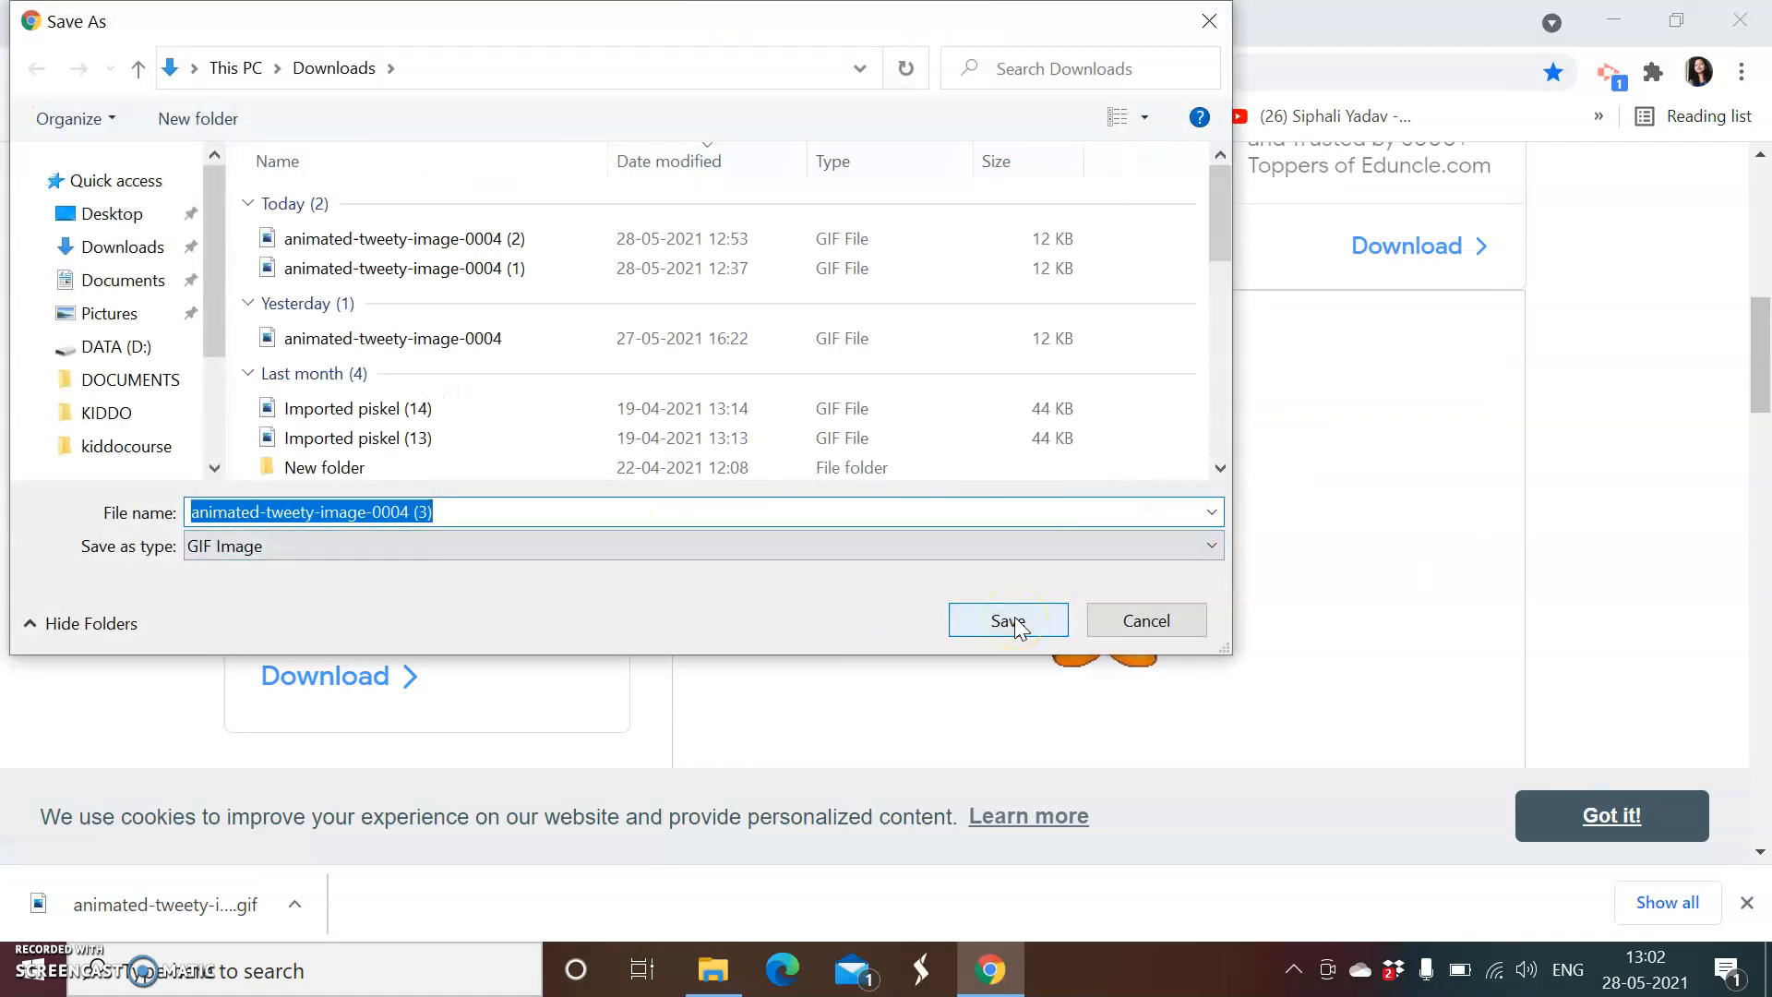
left_click(1006, 620)
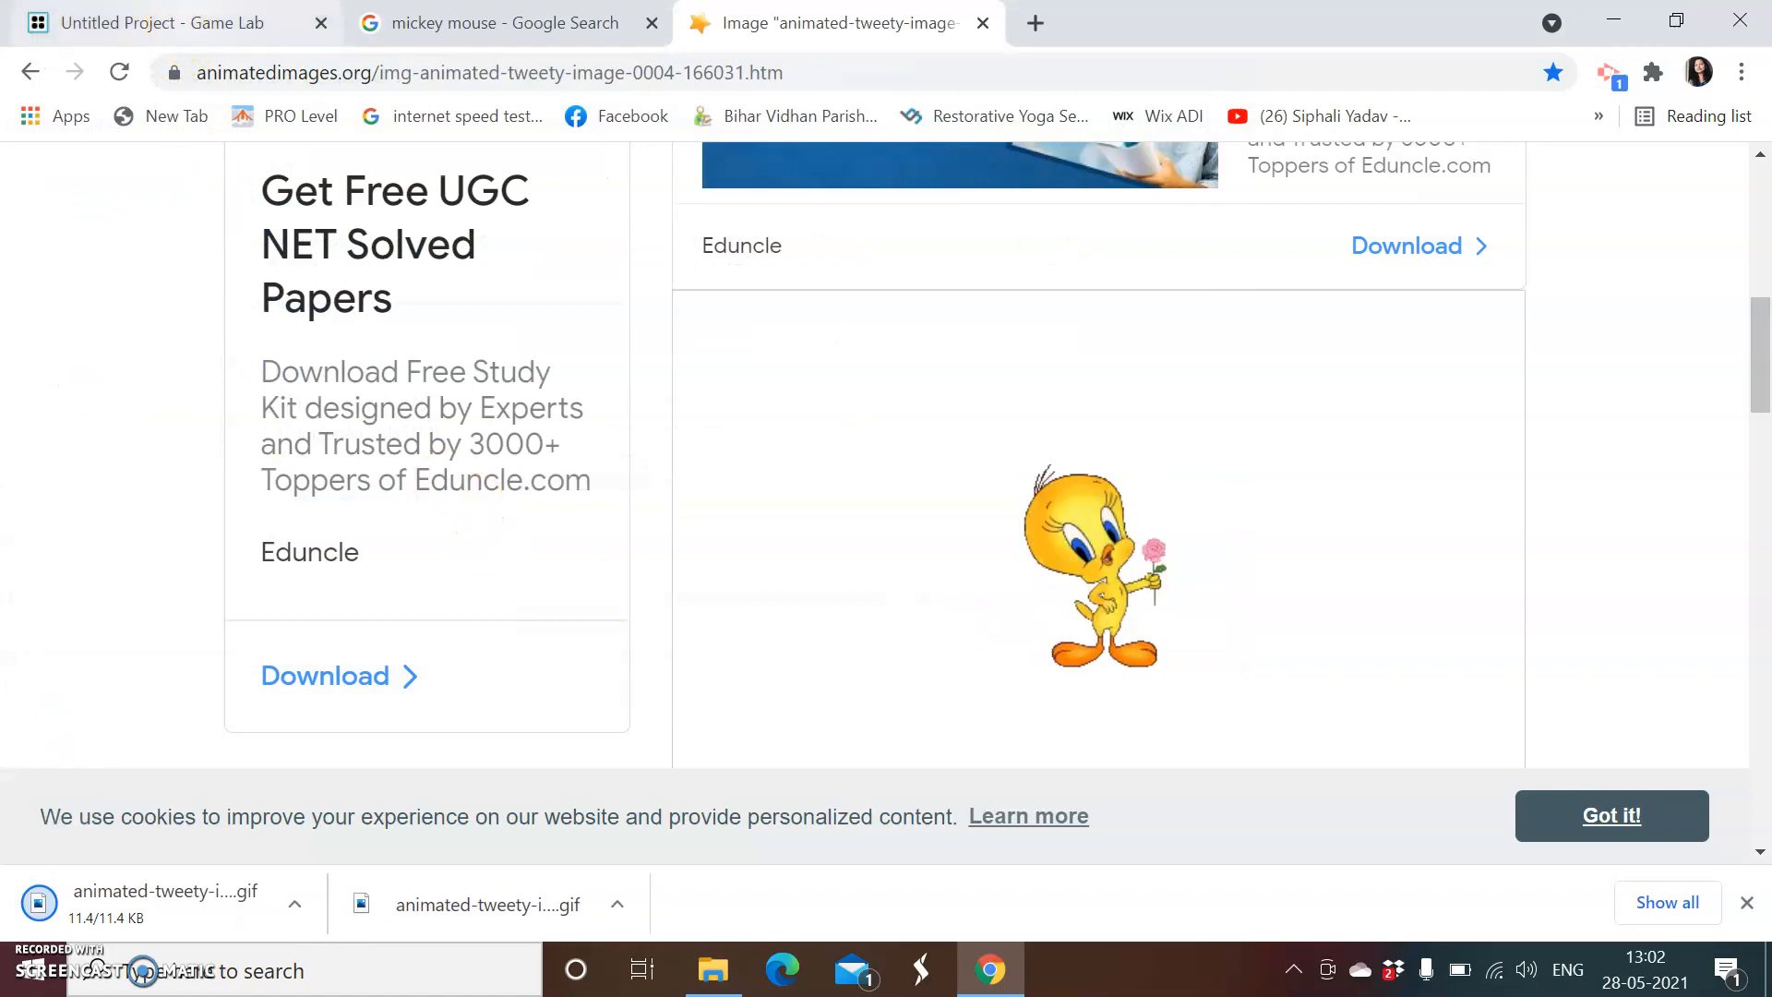
left_click(170, 22)
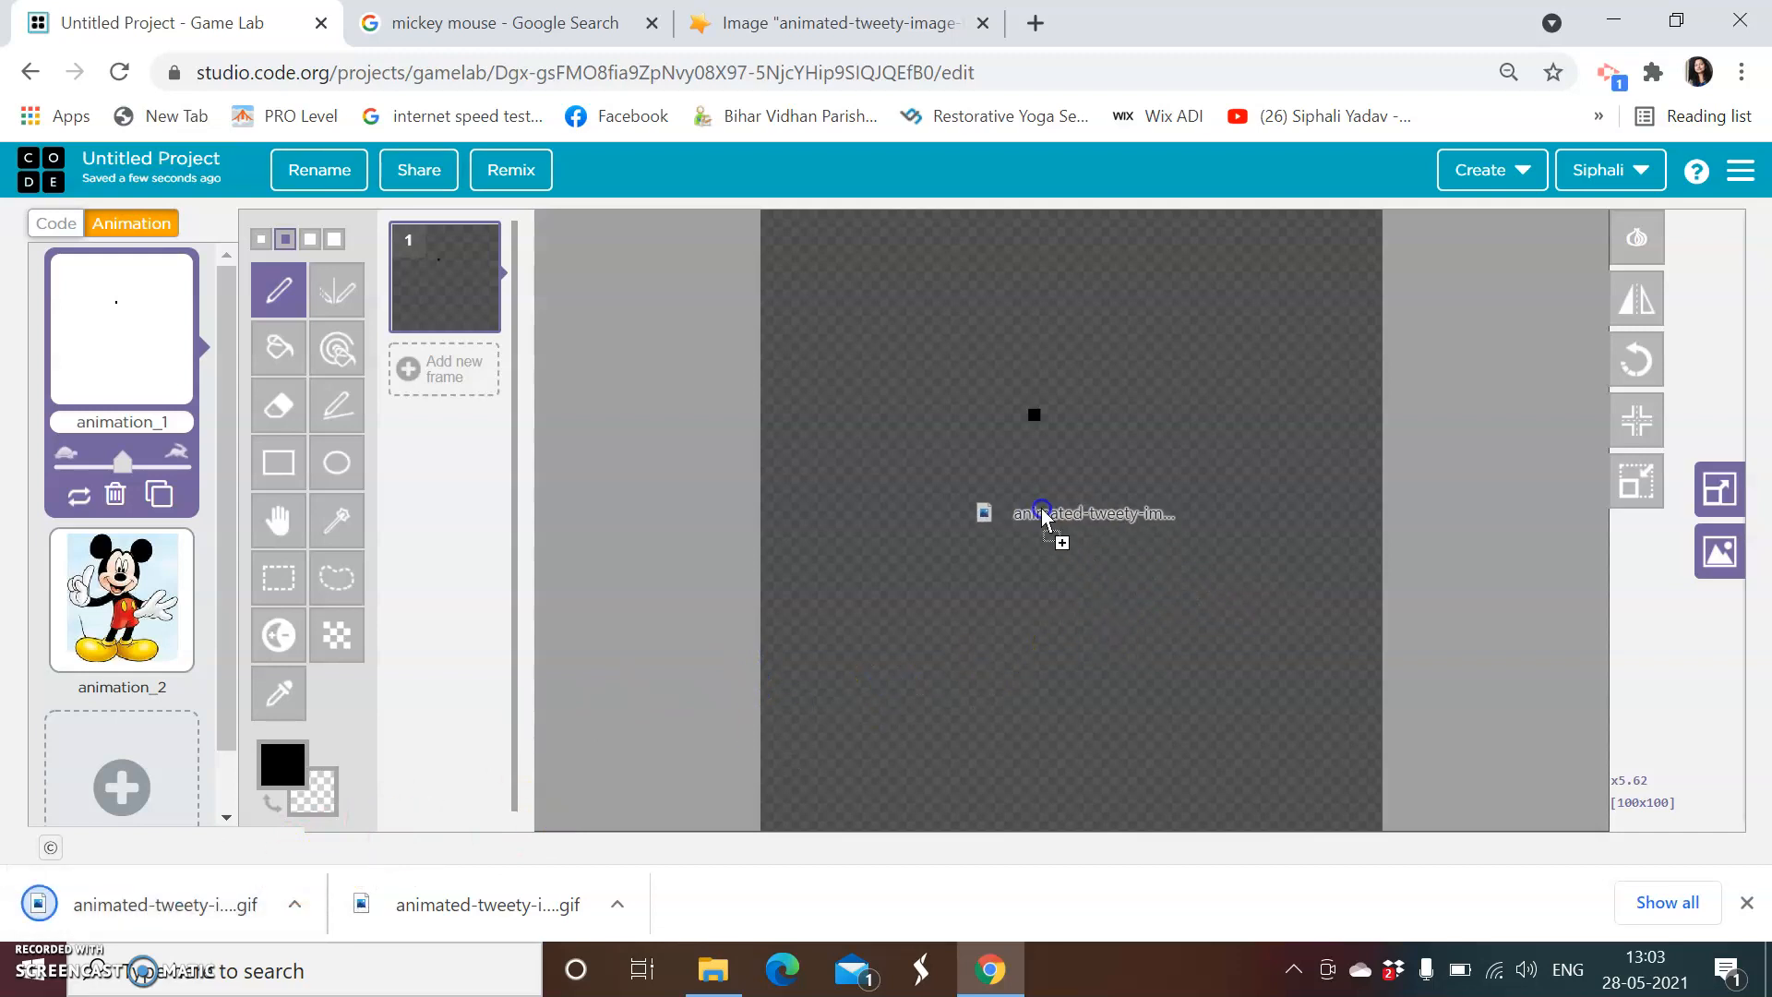
Step: Import the downloaded Tweety GIF as a single image, replacing animation_1 with its two frames
left_click(1042, 512)
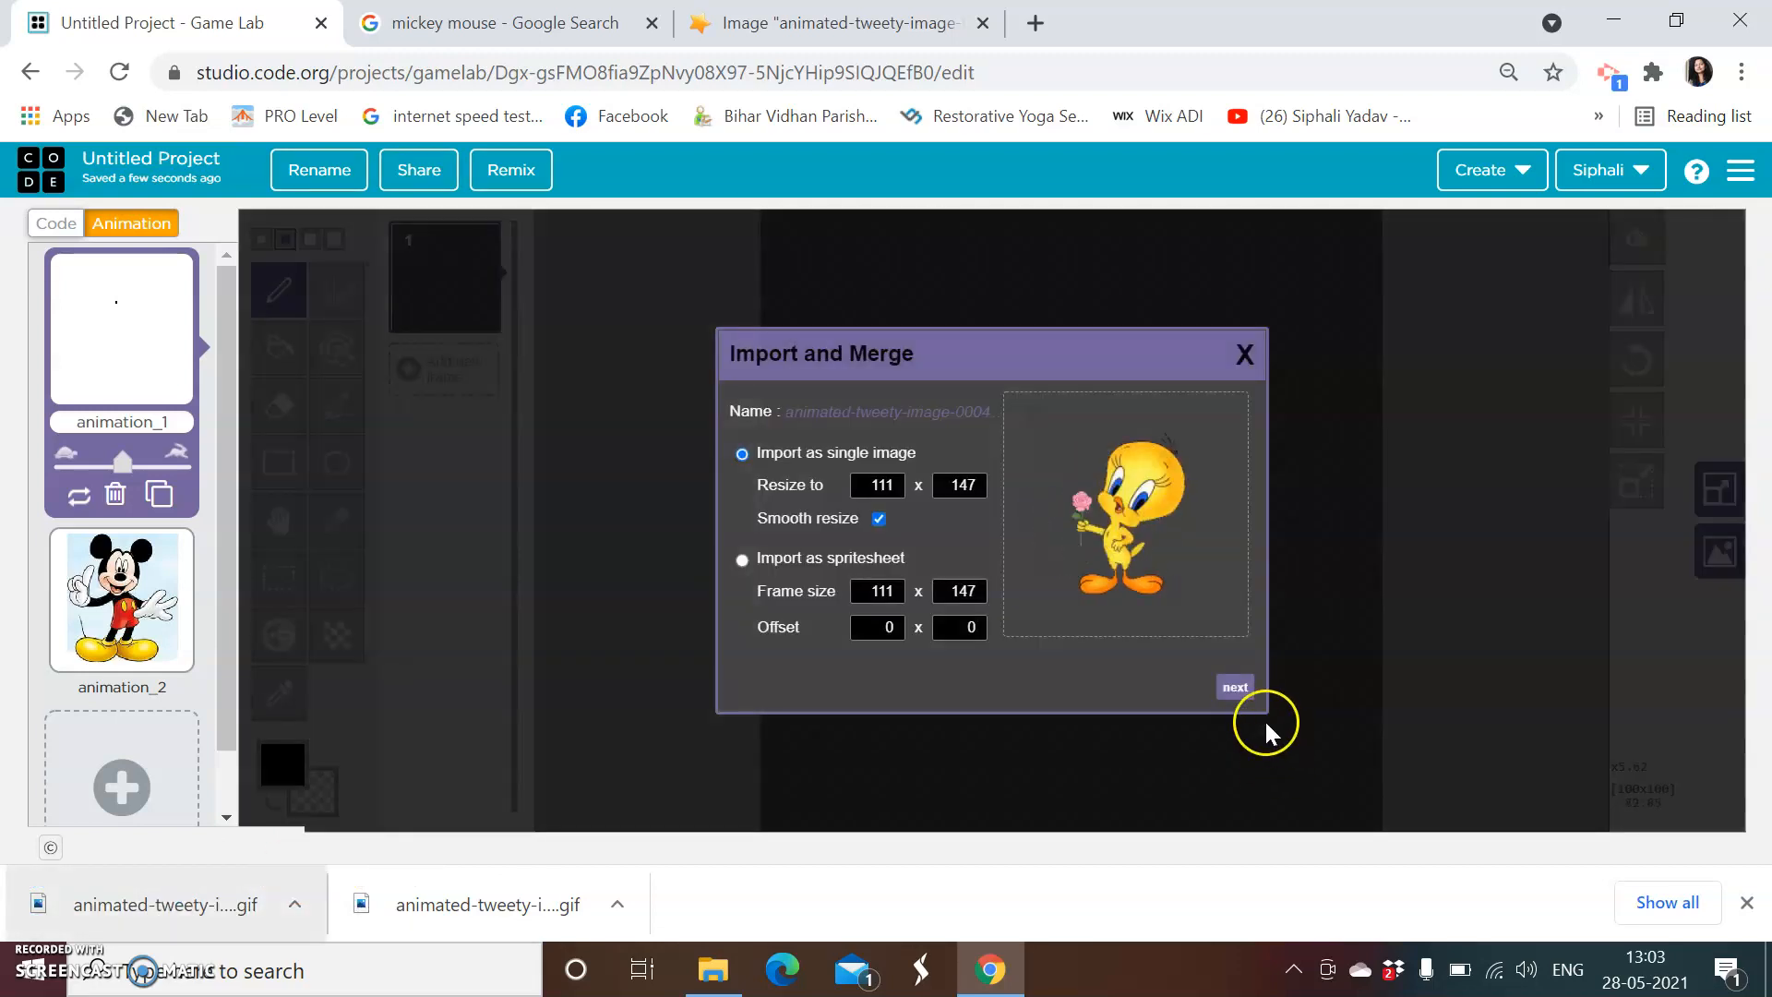
left_click(1233, 686)
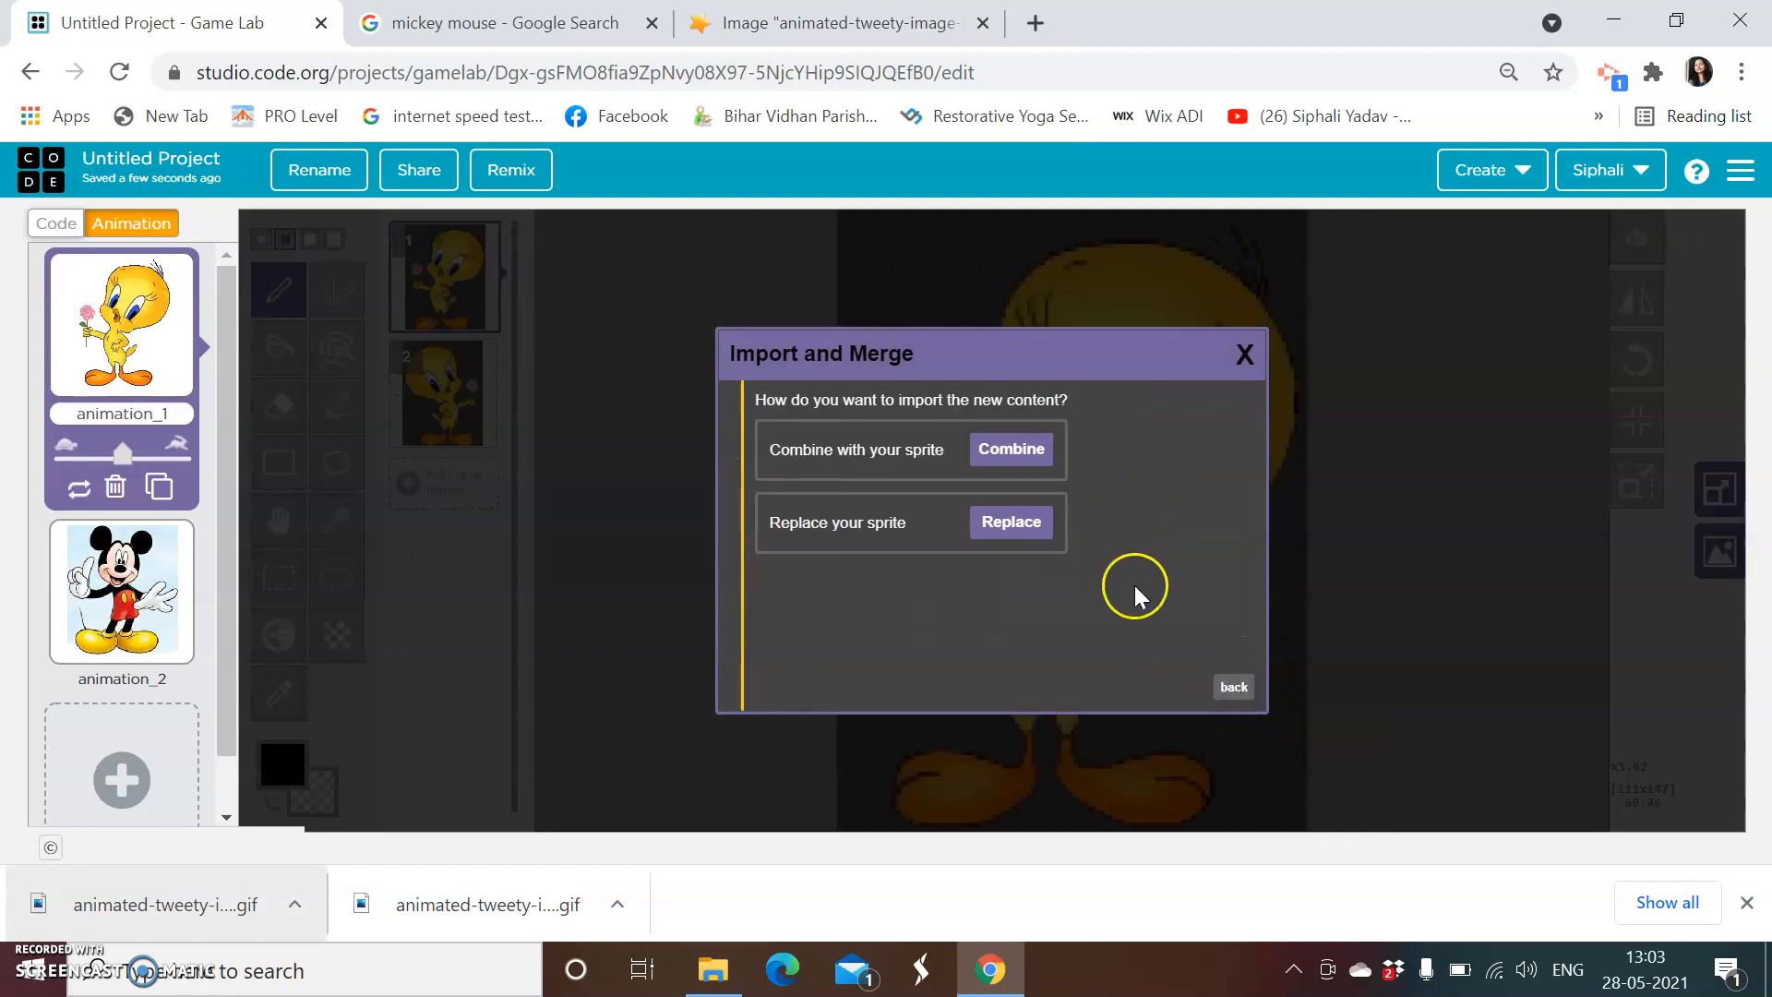
left_click(1009, 521)
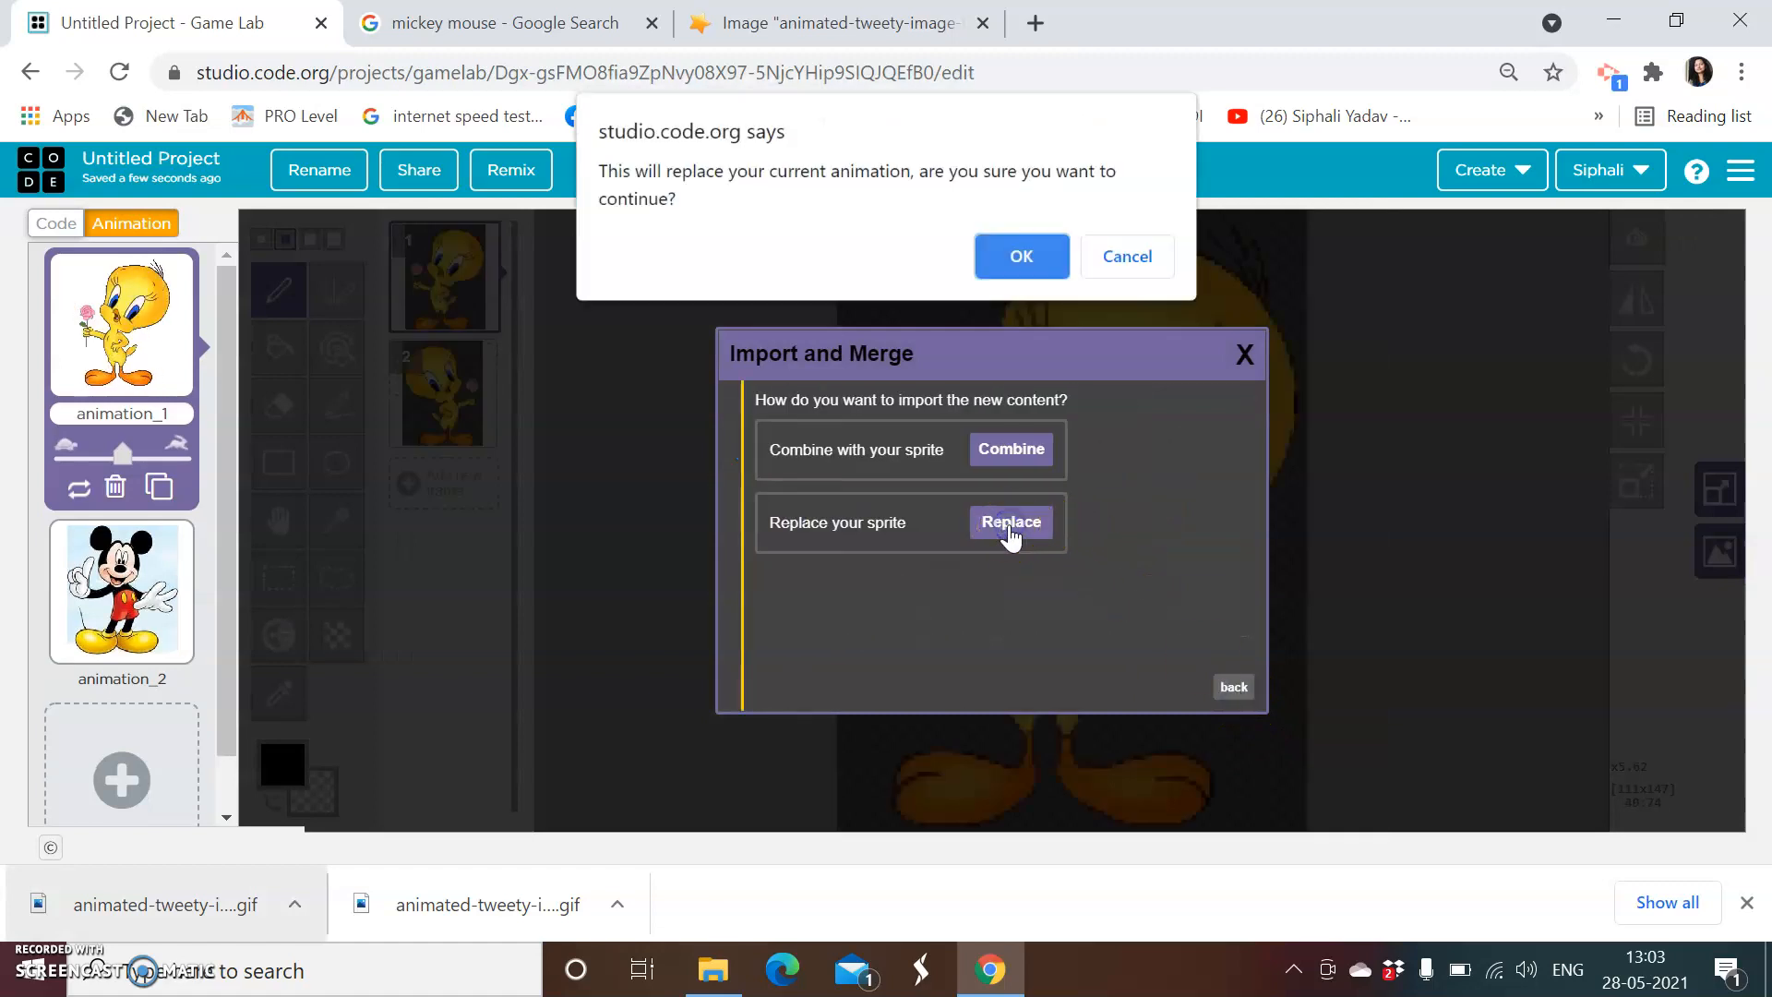
left_click(1018, 254)
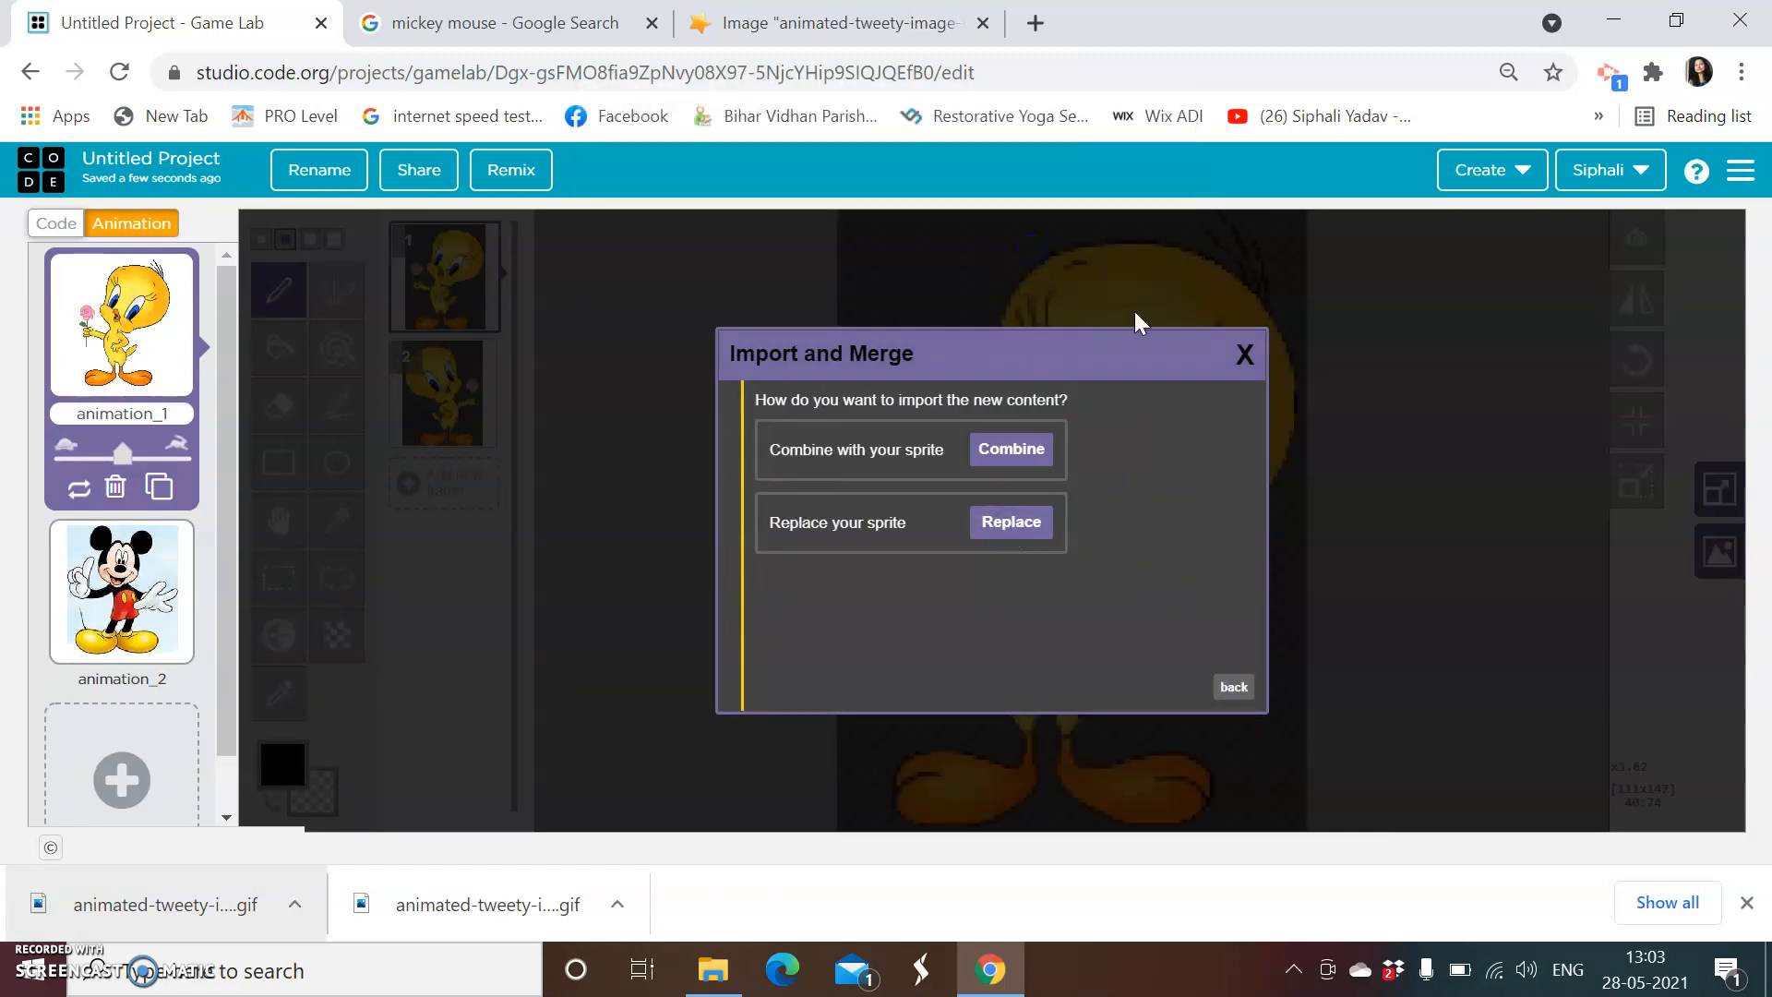
Step: Close the Import and Merge window, leaving animation_1's two Tweety frames in the editor
left_click(1009, 448)
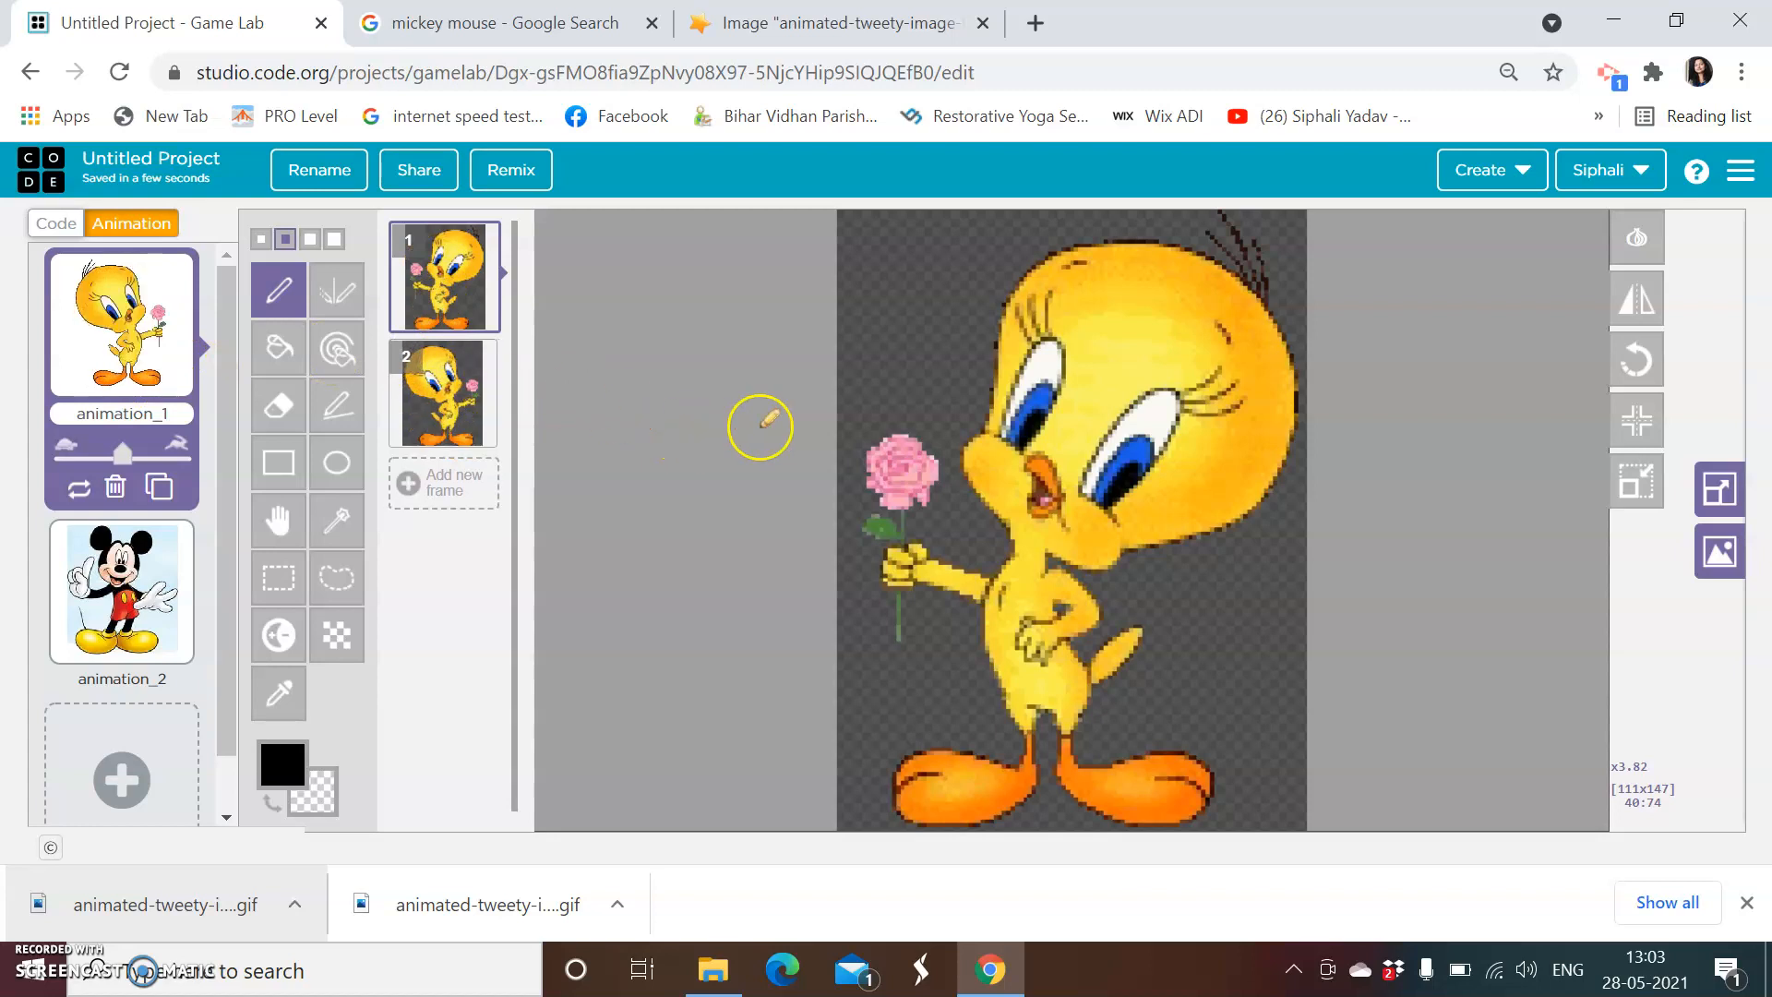
left_click(122, 592)
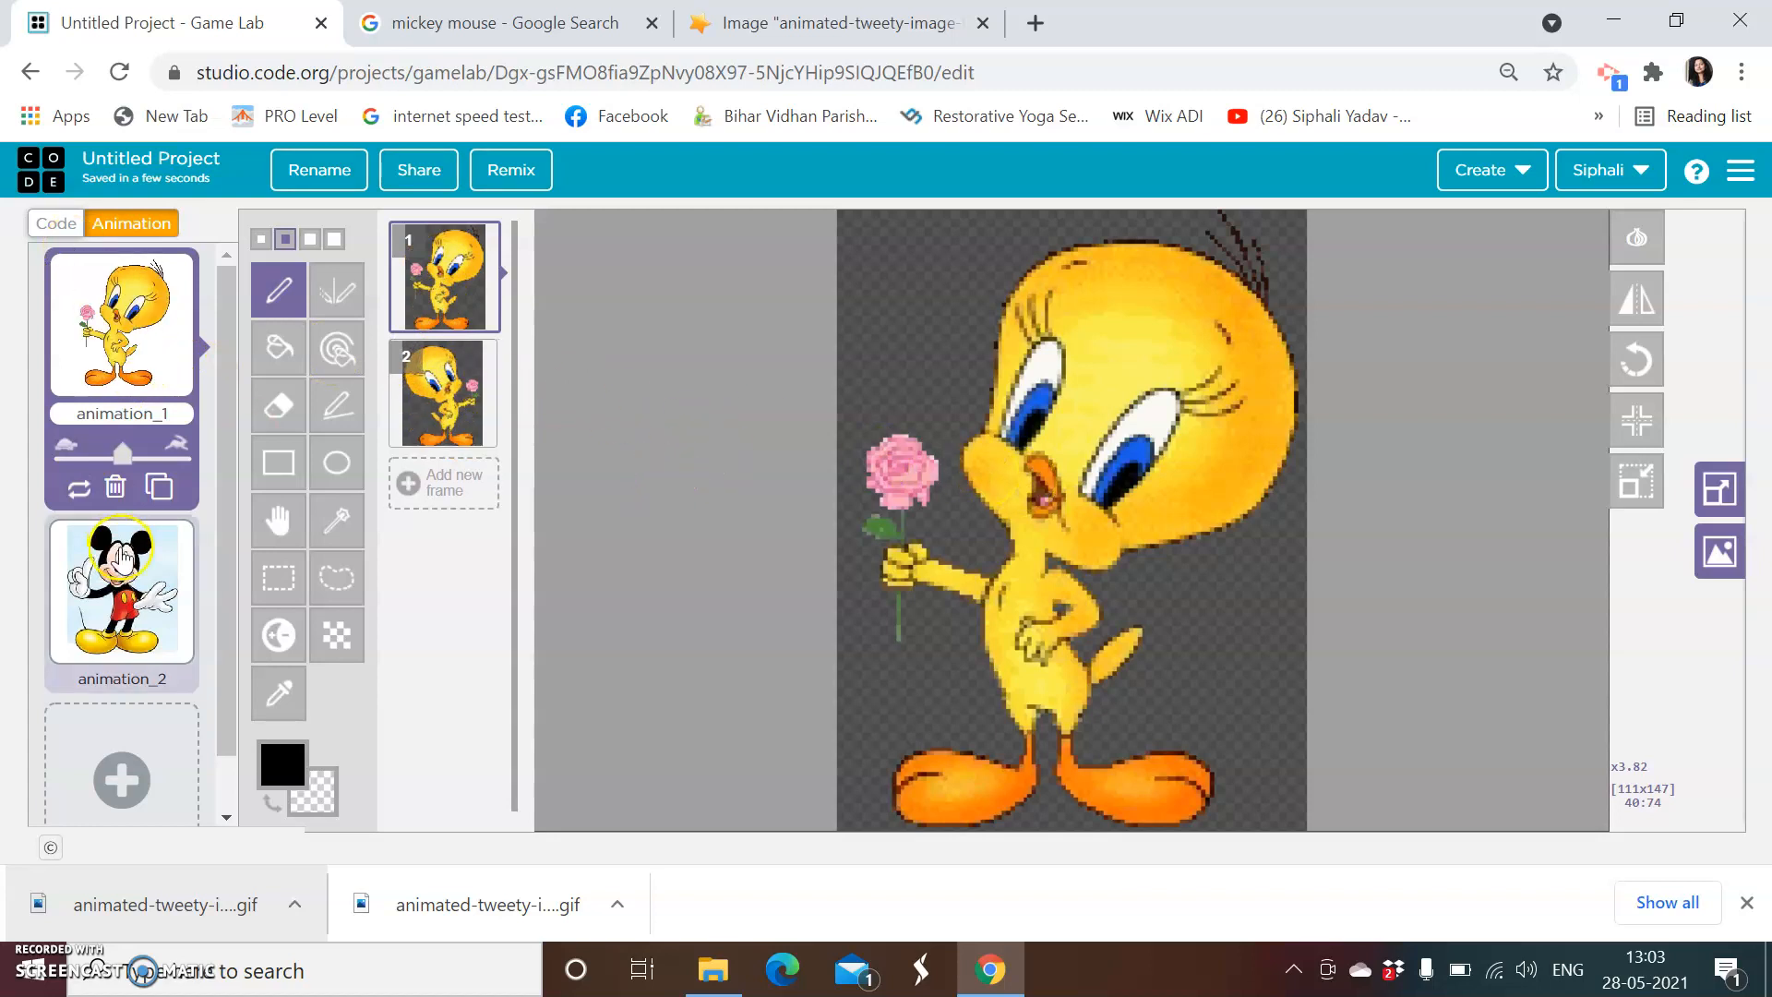